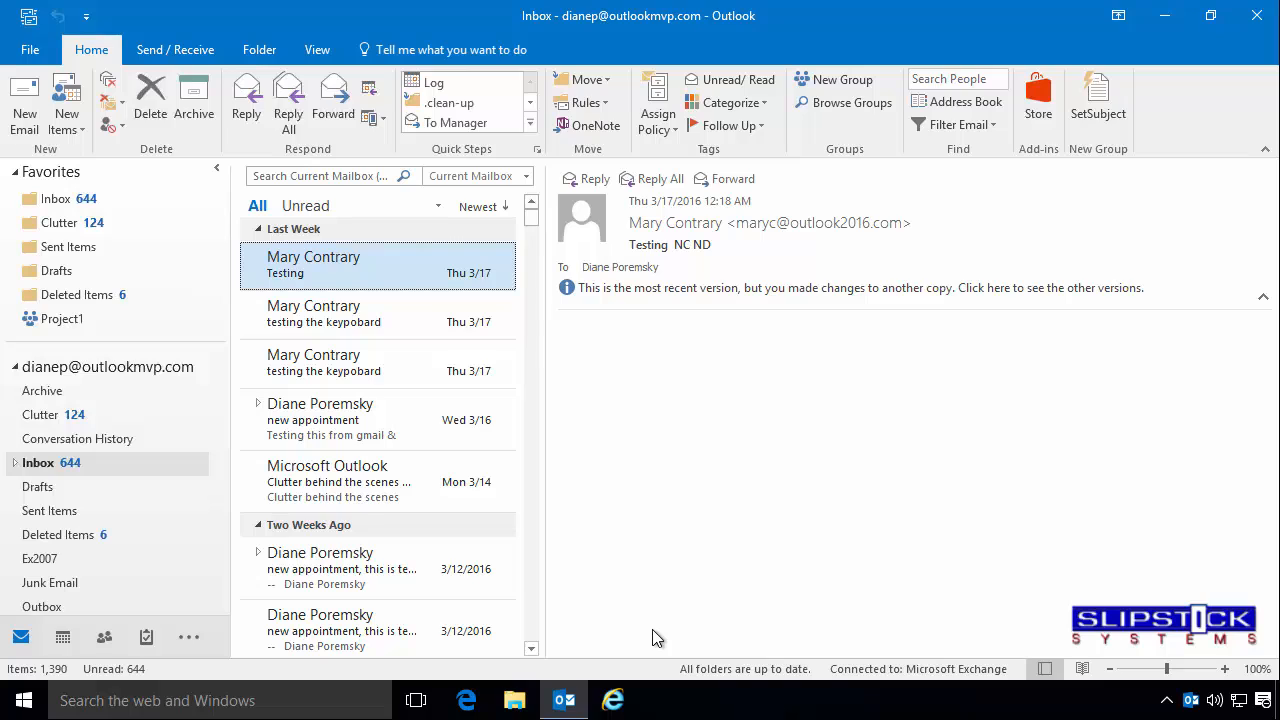
{"action": "mouse_move", "coordinate": [340, 272]}
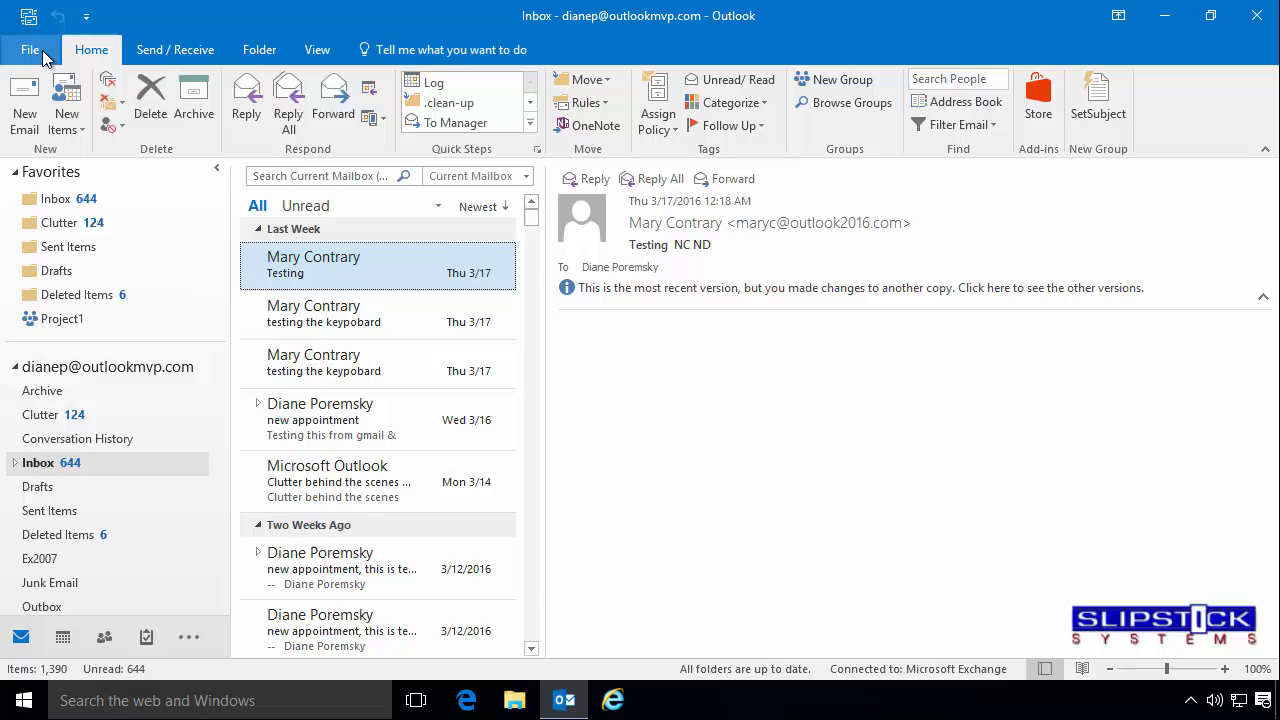
Step: Set Outlook's Trust Center macro settings to enable all macros
{"action": "left_click", "coordinate": [40, 48]}
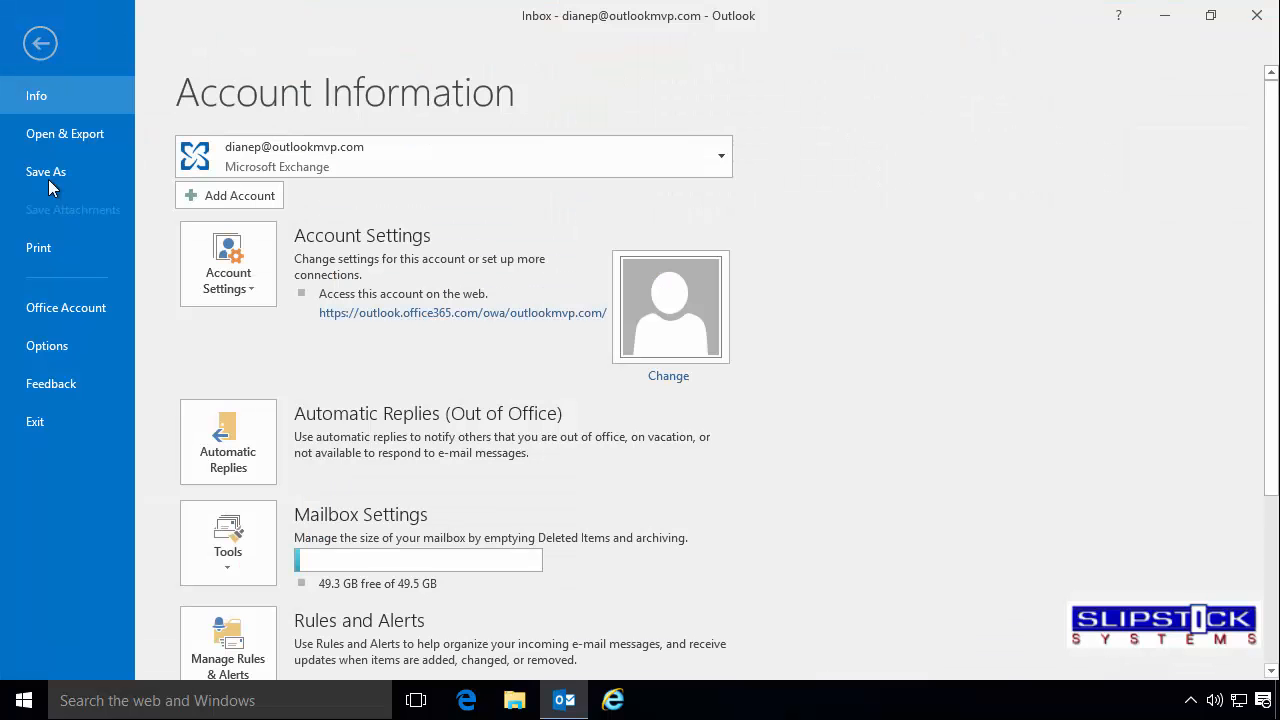
{"action": "mouse_move", "coordinate": [55, 350]}
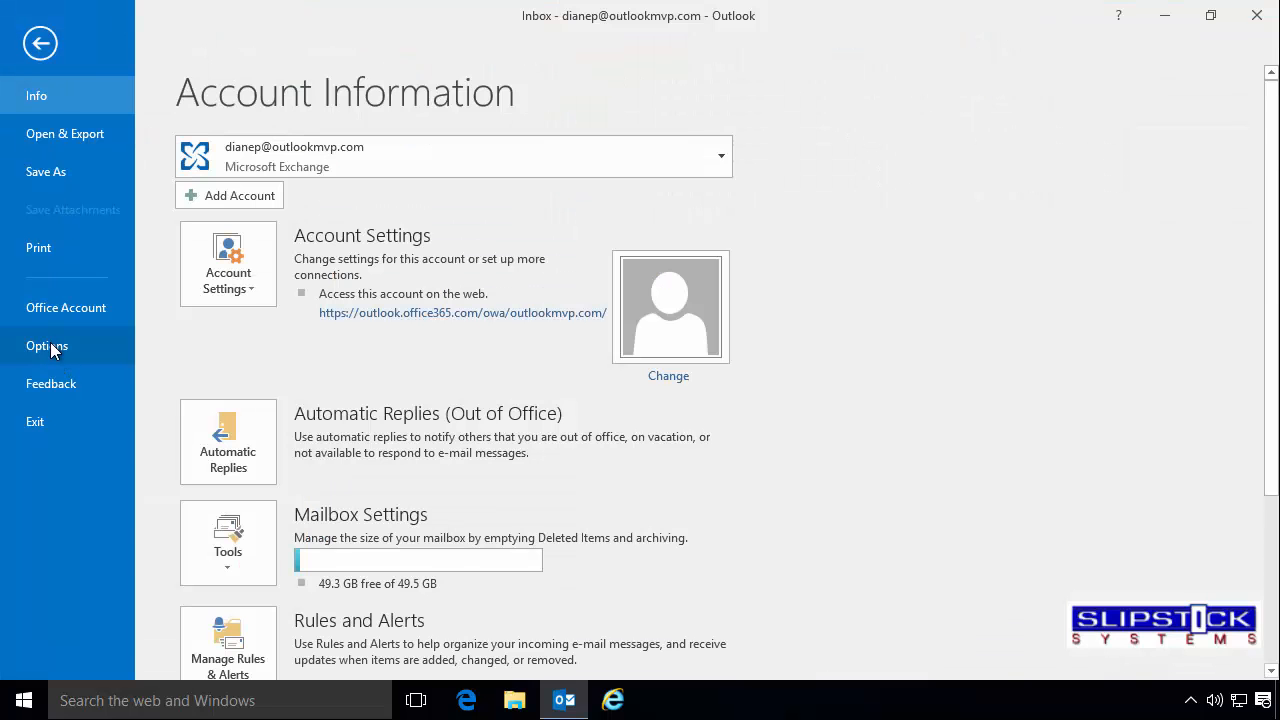
{"action": "left_click", "coordinate": [47, 345]}
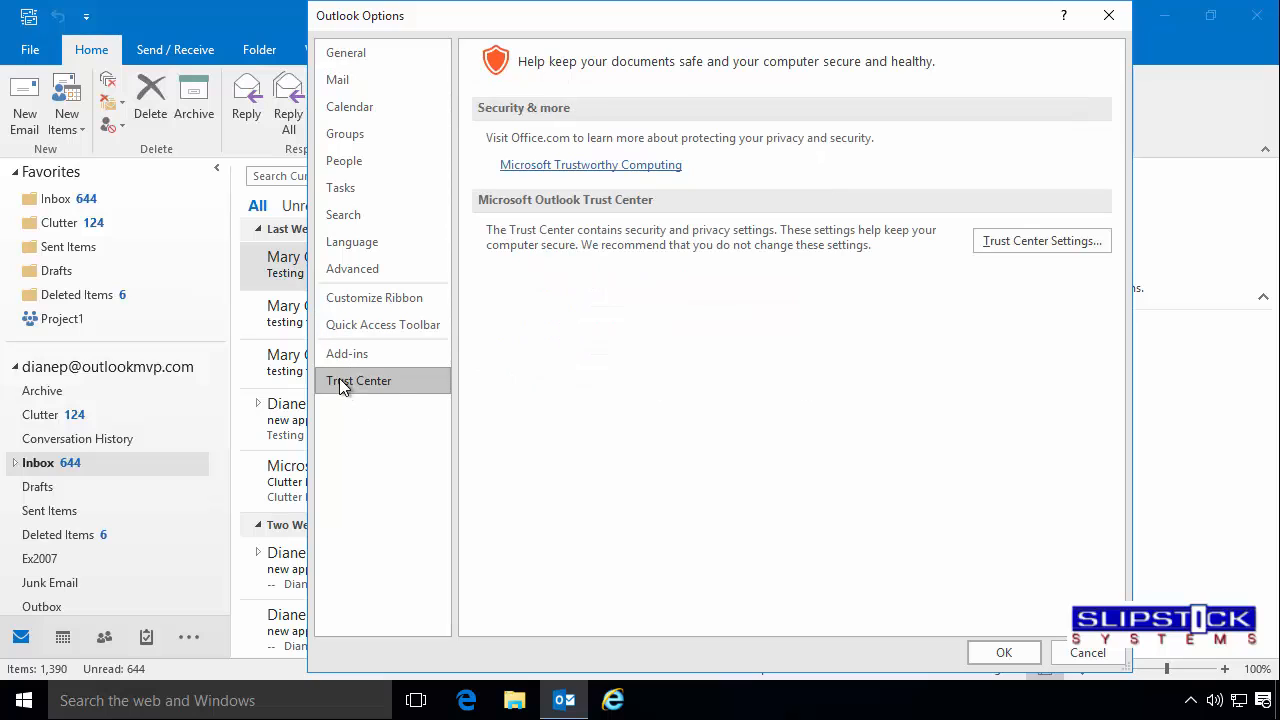
{"action": "left_click", "coordinate": [1041, 240]}
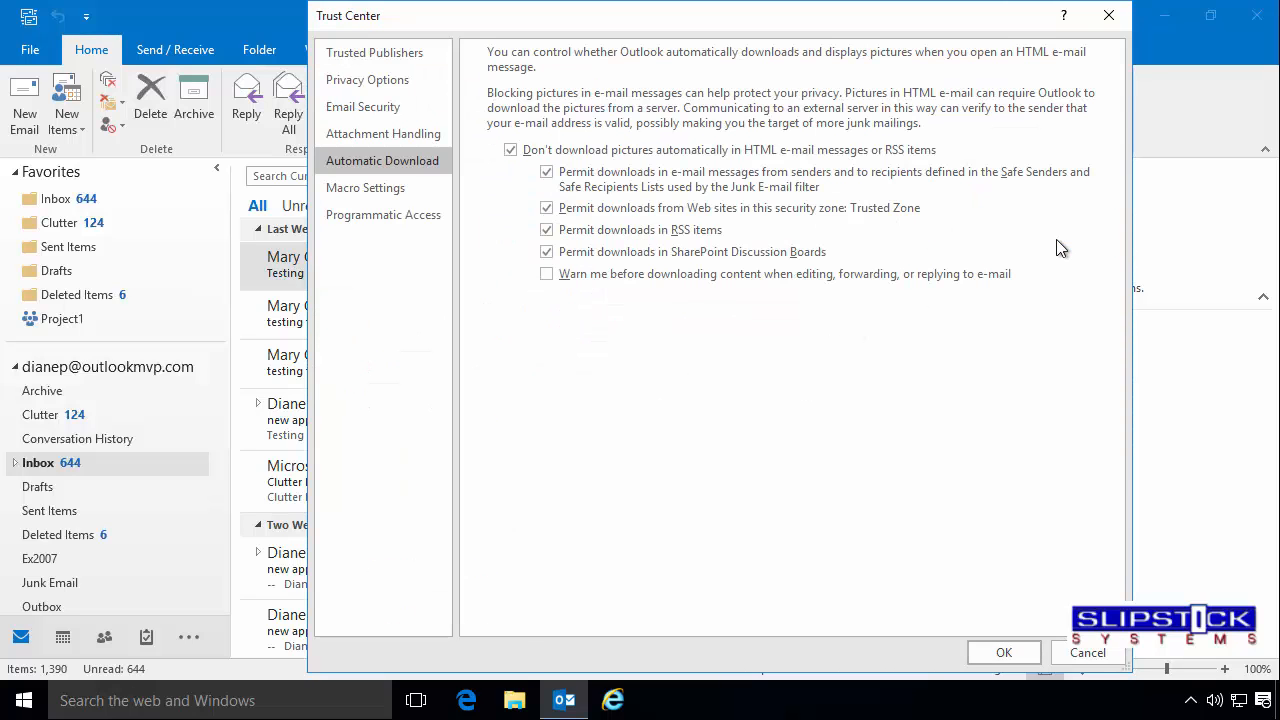
{"action": "left_click", "coordinate": [365, 187]}
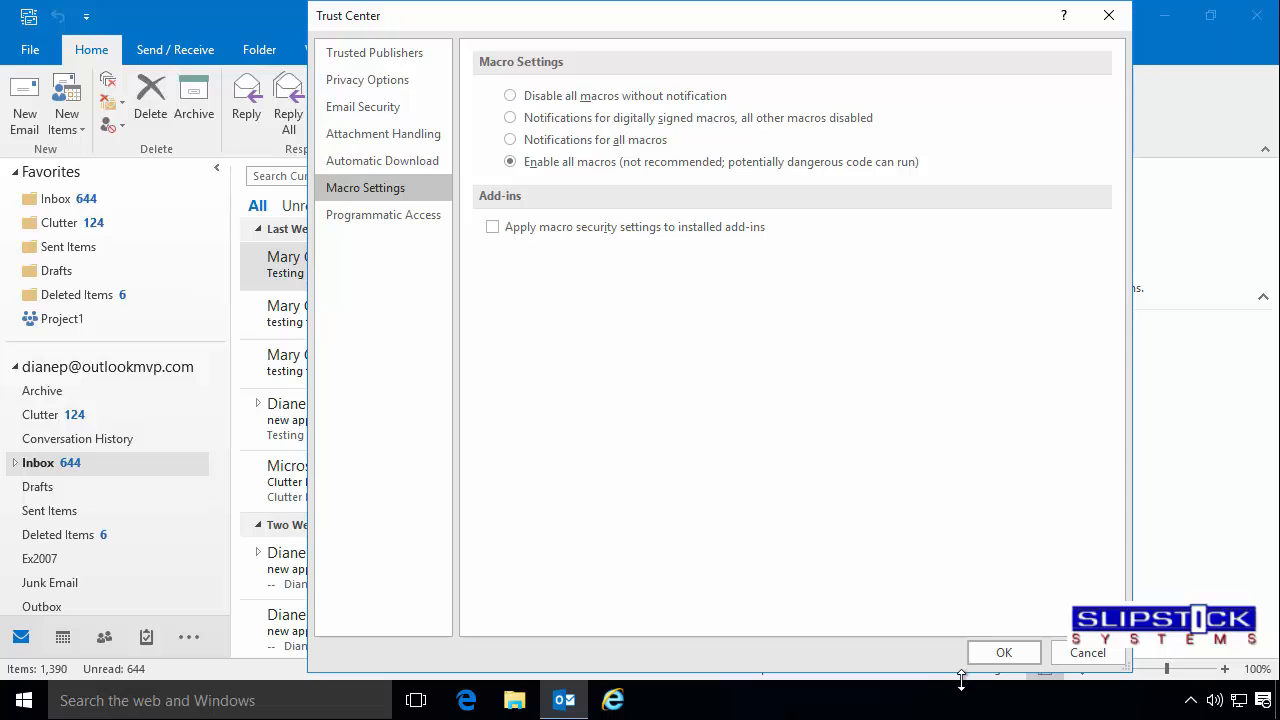
{"action": "left_click", "coordinate": [1003, 652]}
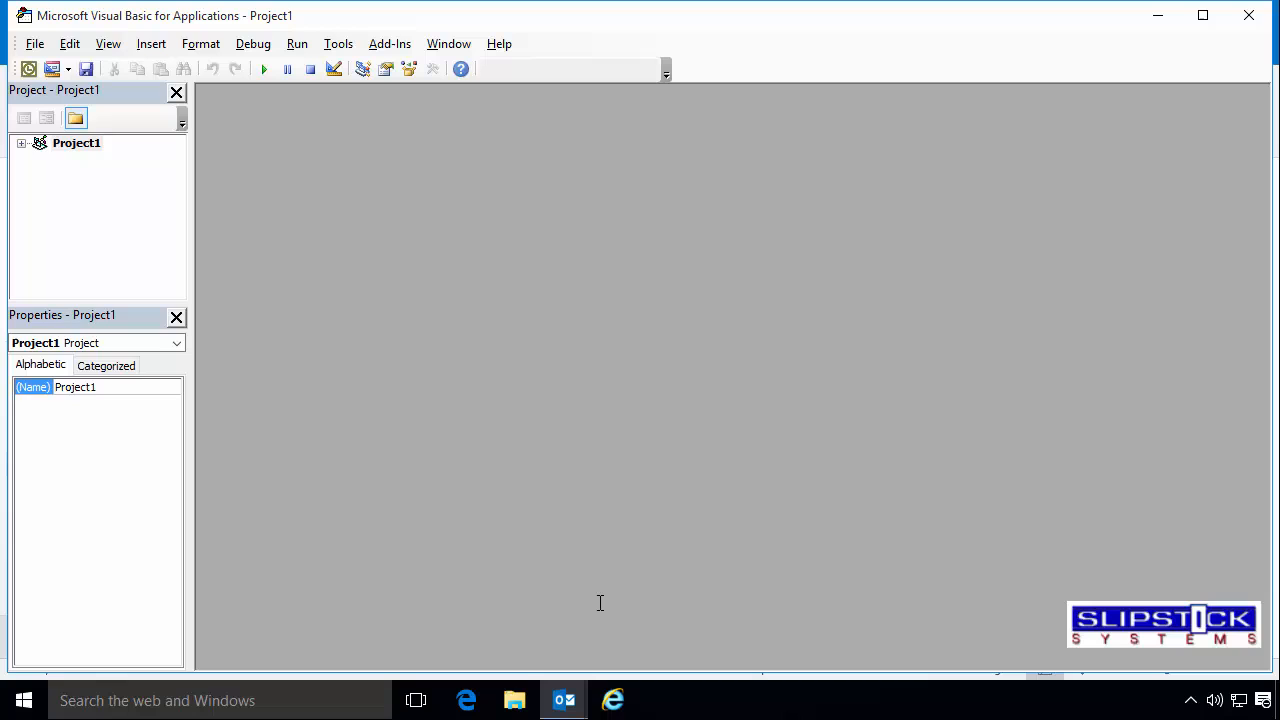
{"action": "mouse_move", "coordinate": [70, 147]}
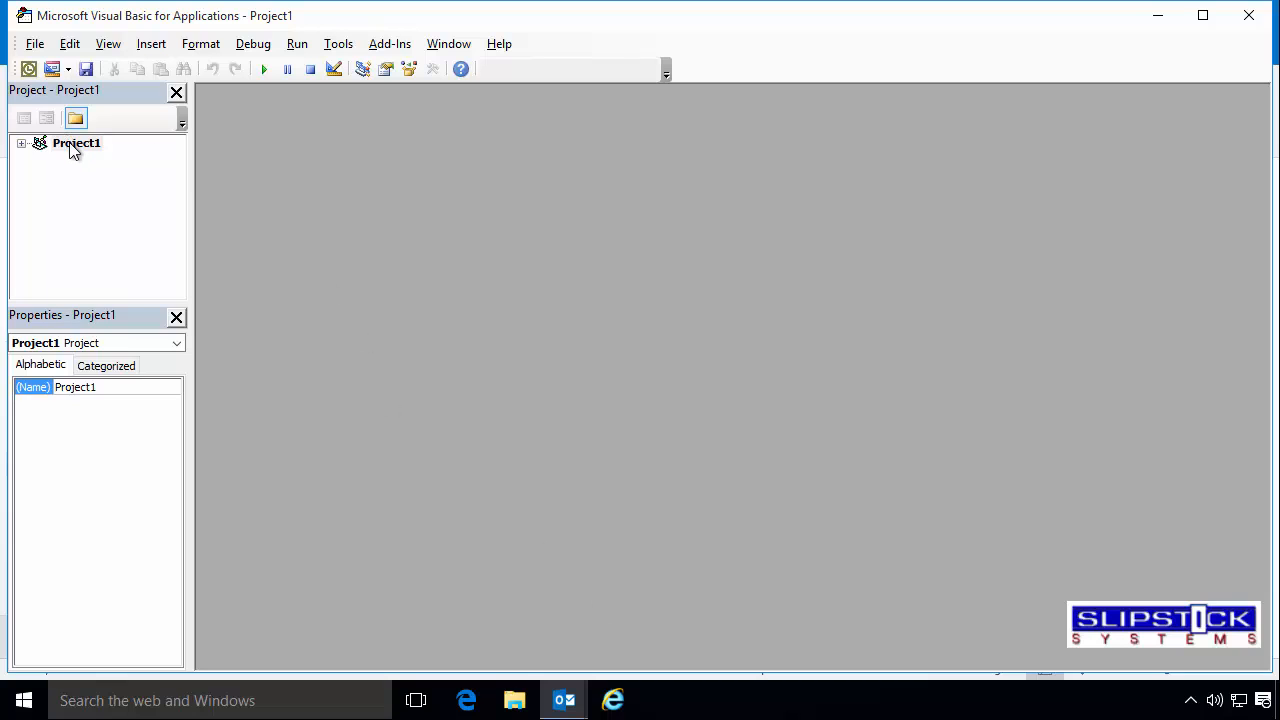
Step: Insert a new UserForm into Project1 and drag its bottom edge to enlarge it
{"action": "right_click", "coordinate": [76, 142]}
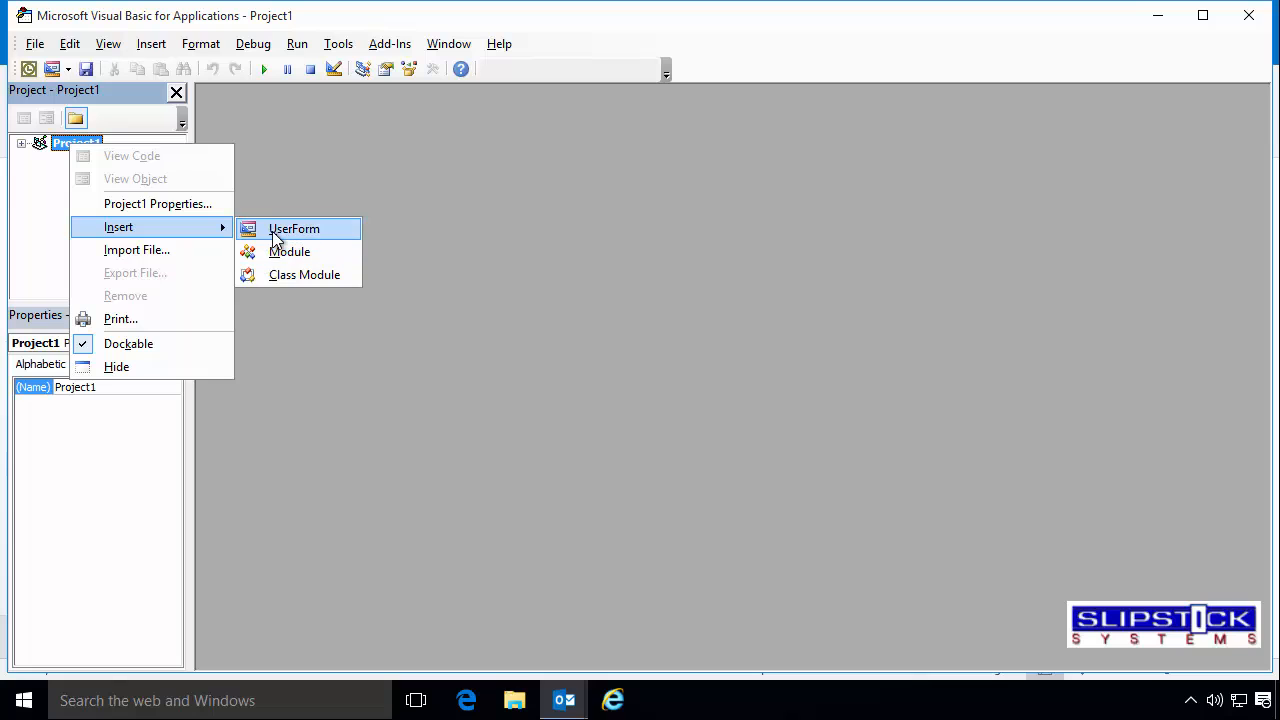
{"action": "left_click", "coordinate": [293, 228]}
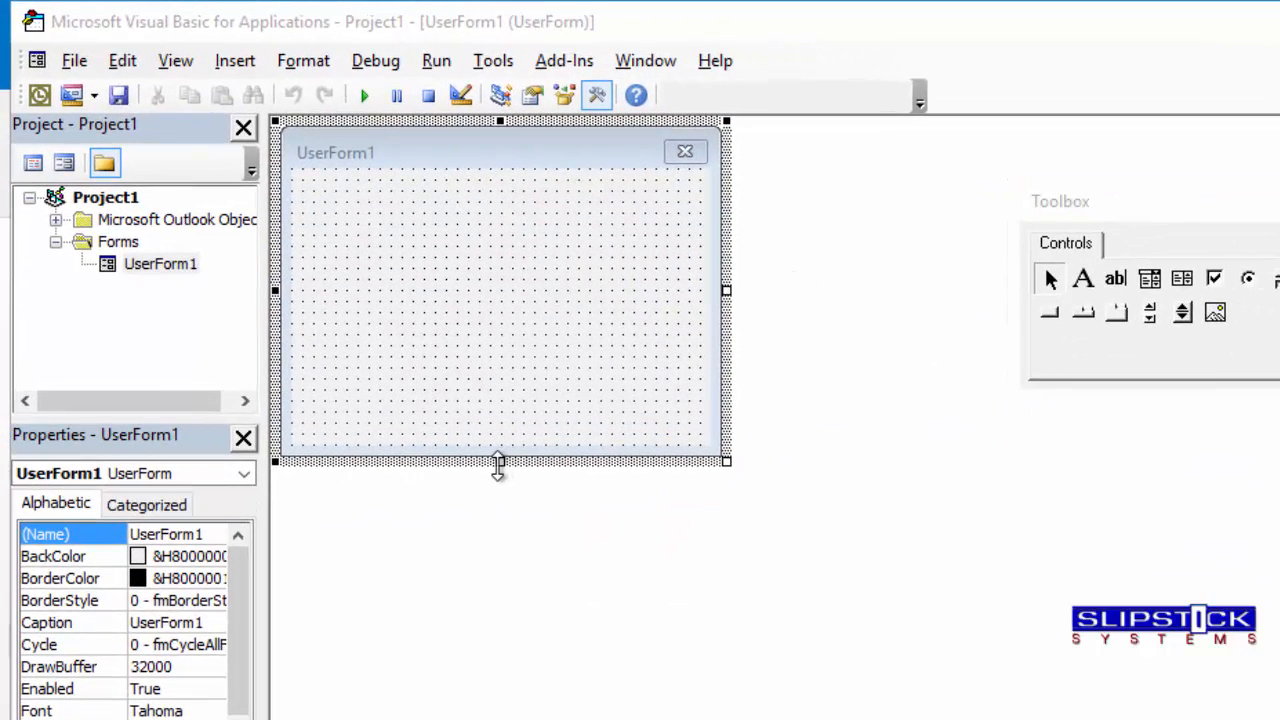
{"action": "left_click_drag", "start_coordinate": [499, 460], "coordinate": [499, 719]}
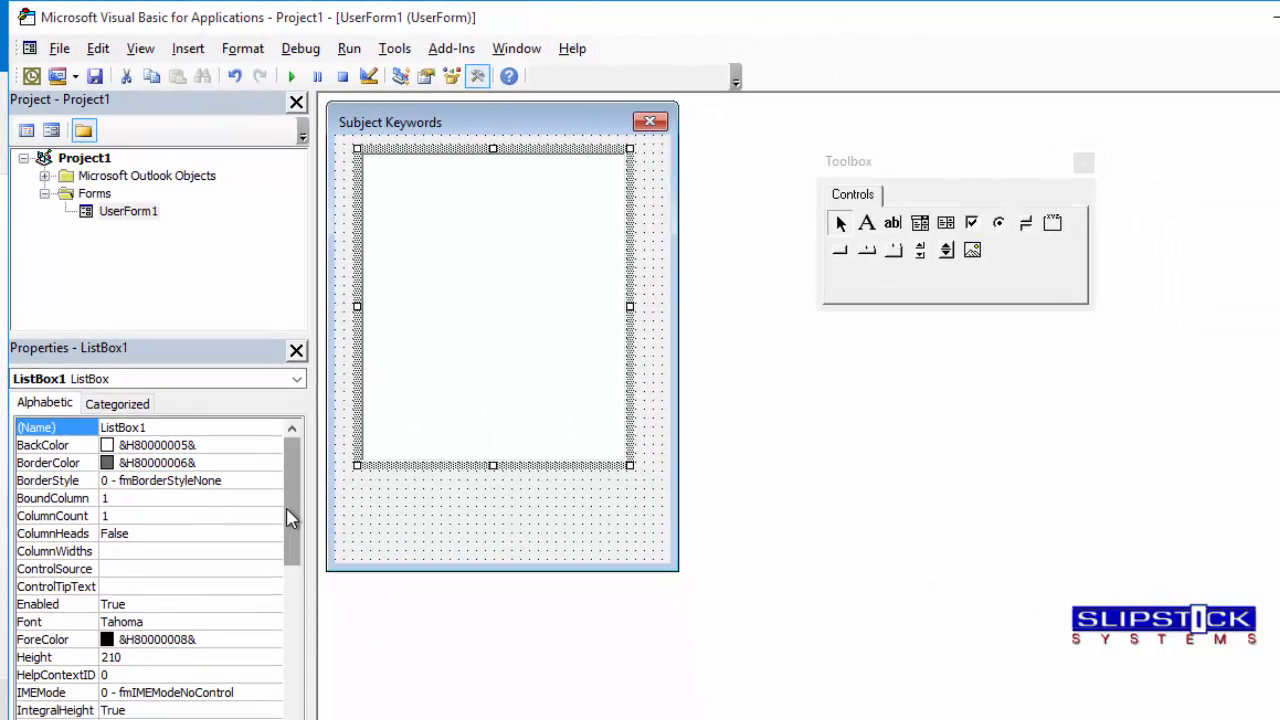
Step: Set the list box's MultiSelect property to 1 - fmMultiSelectMulti
{"action": "scroll", "scroll_direction": "down", "scroll_amount": 3}
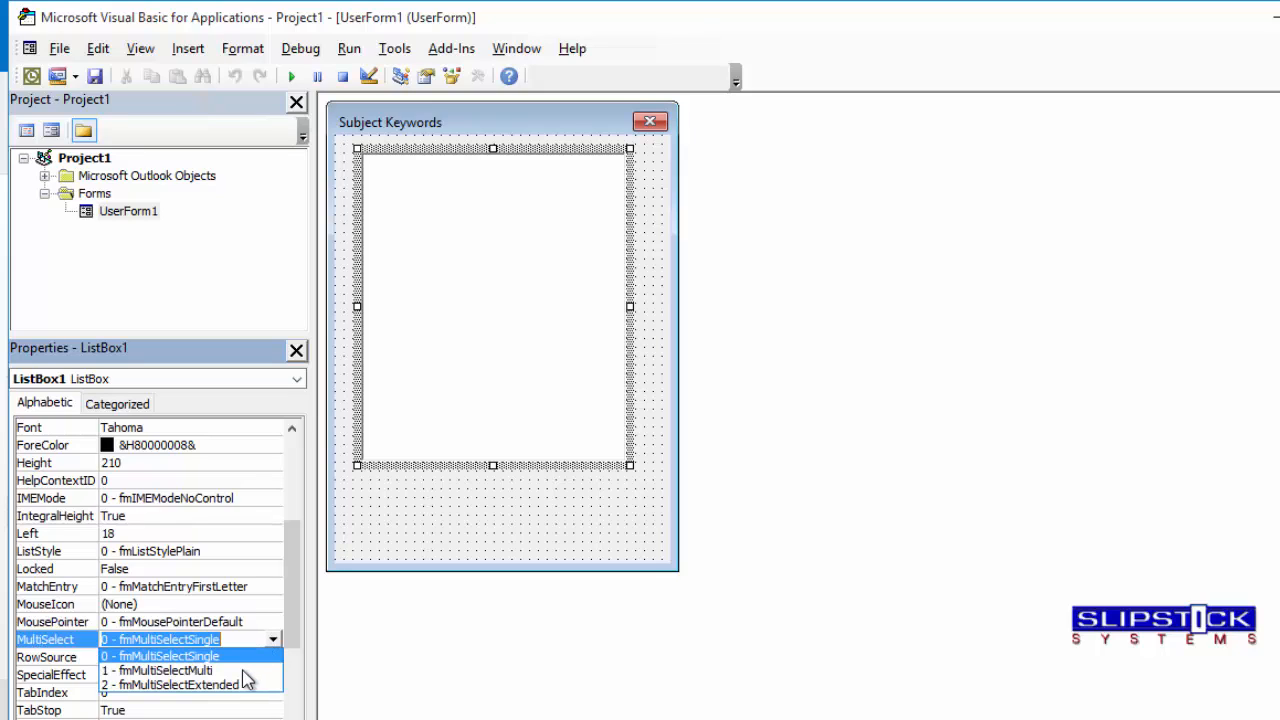
{"action": "left_click", "coordinate": [155, 670]}
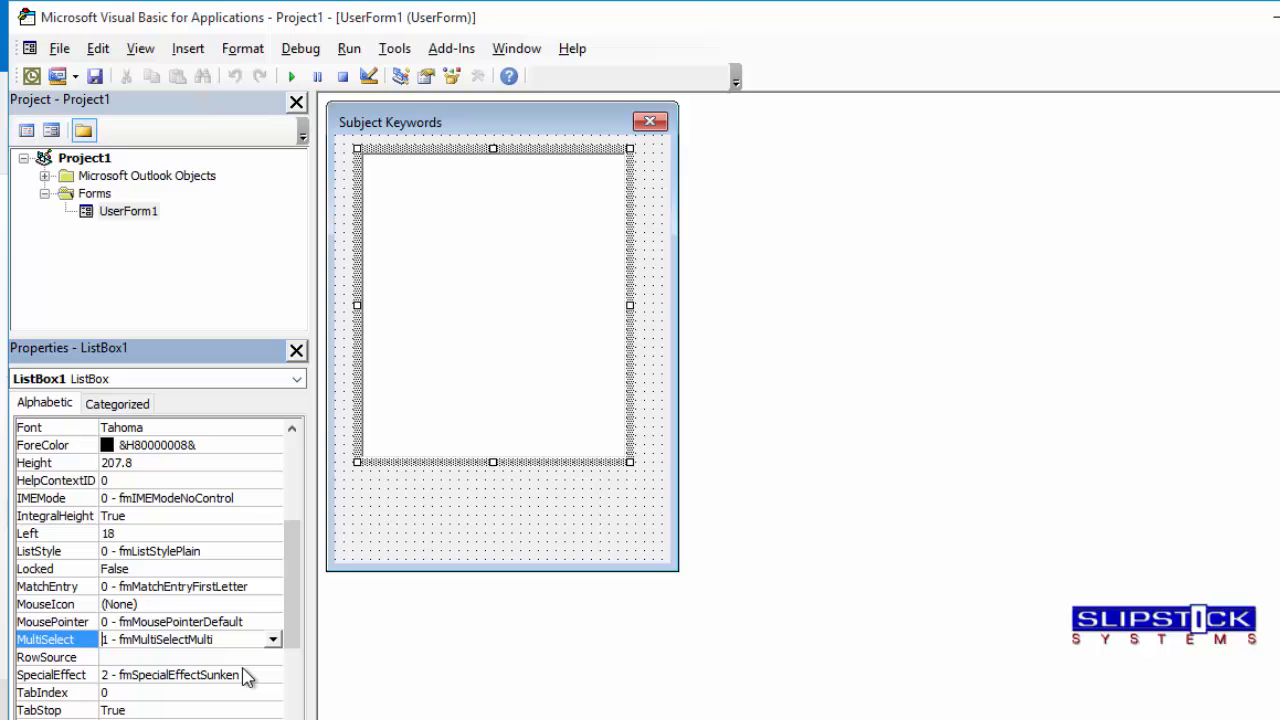
{"action": "mouse_move", "coordinate": [488, 357]}
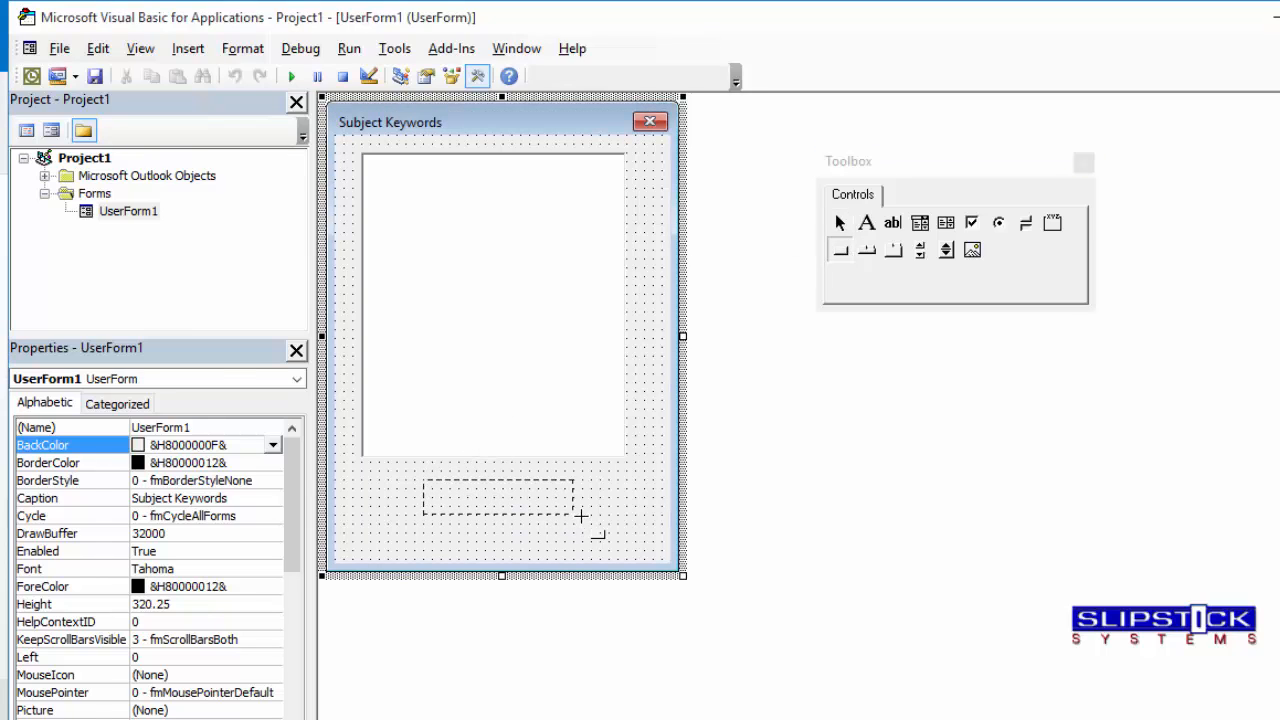
Step: Draw a button captioned OK and caption the checkbox 'Open Me…'
{"action": "left_click_drag", "start_coordinate": [425, 485], "coordinate": [580, 515]}
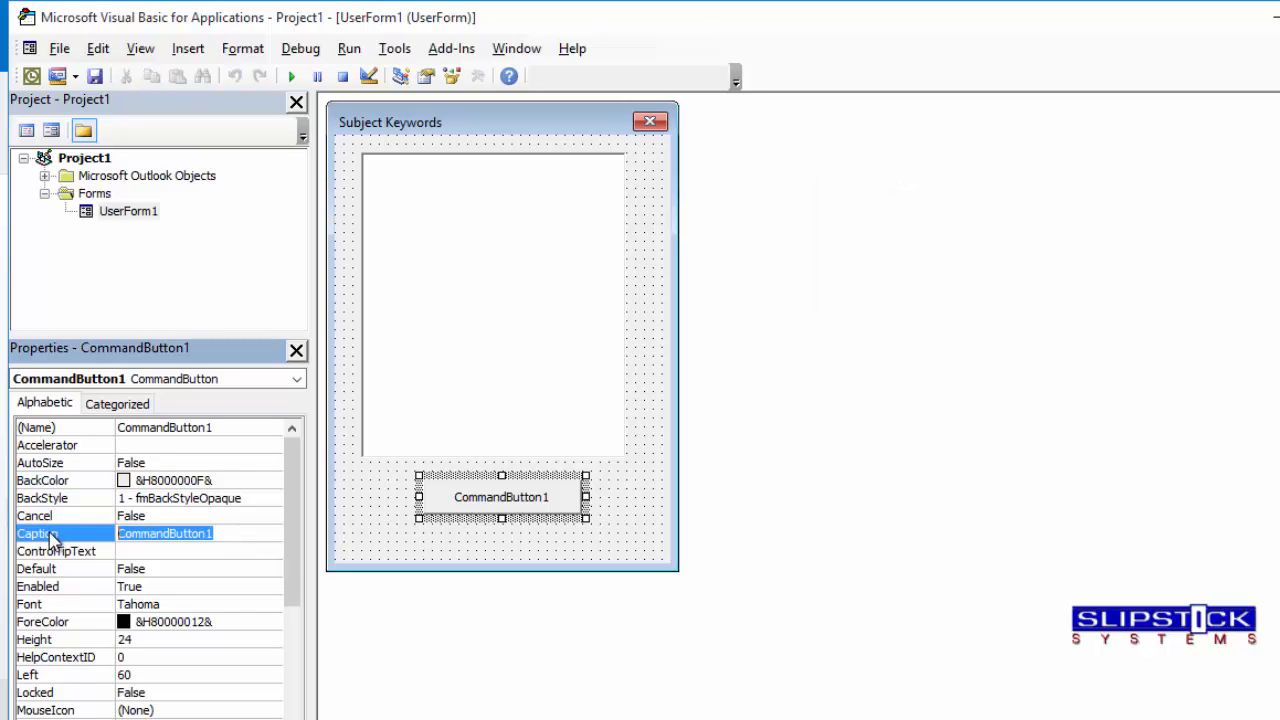
{"action": "type", "text": "OK"}
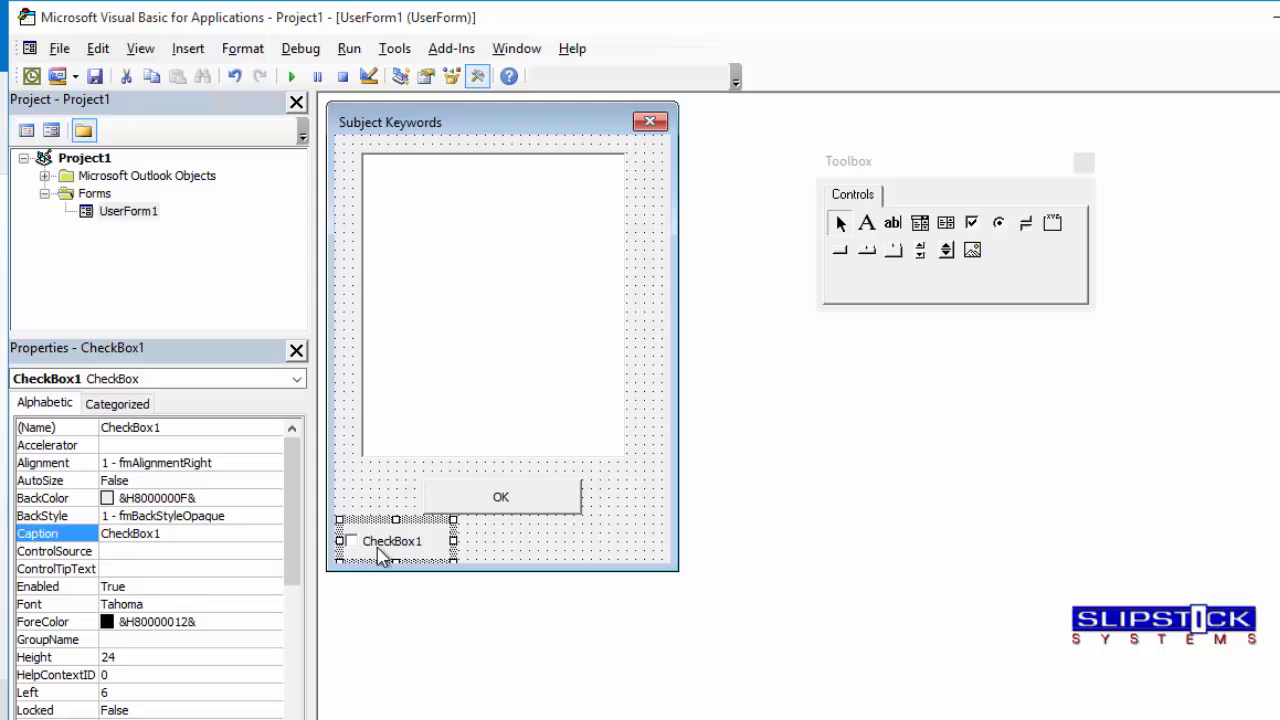
{"action": "left_click", "coordinate": [160, 533]}
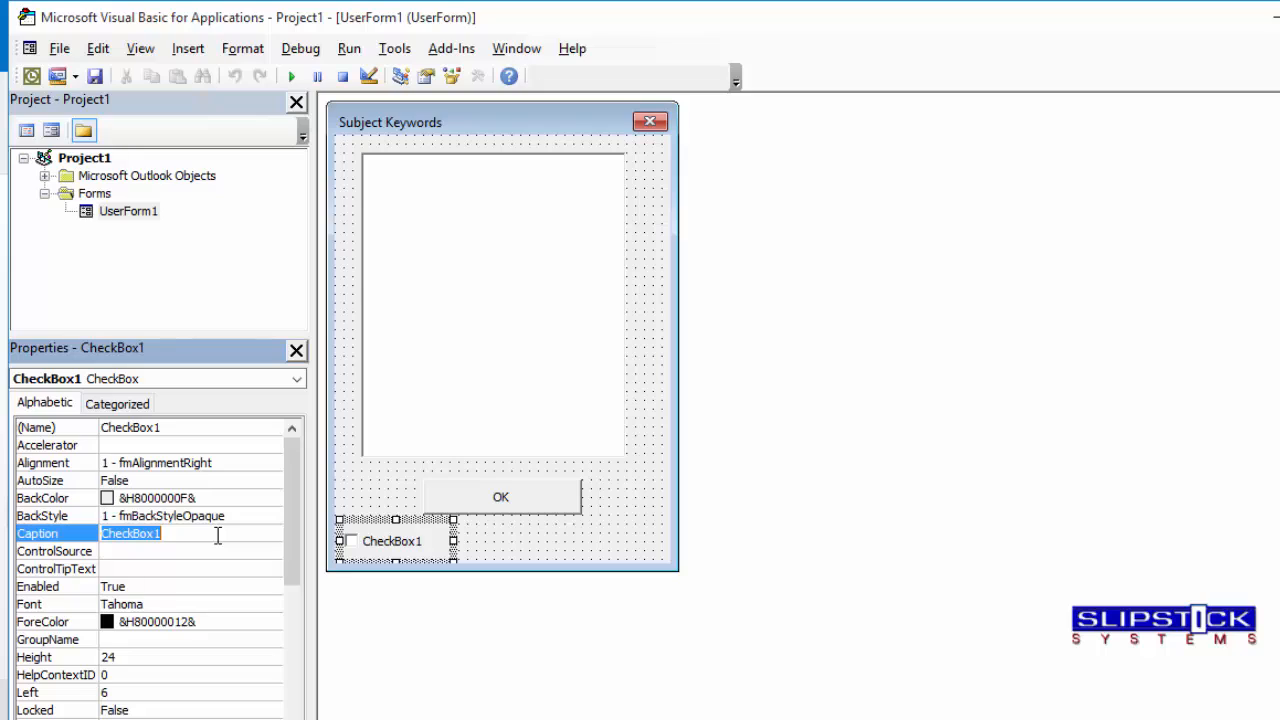
{"action": "type", "text": "Open Mes"}
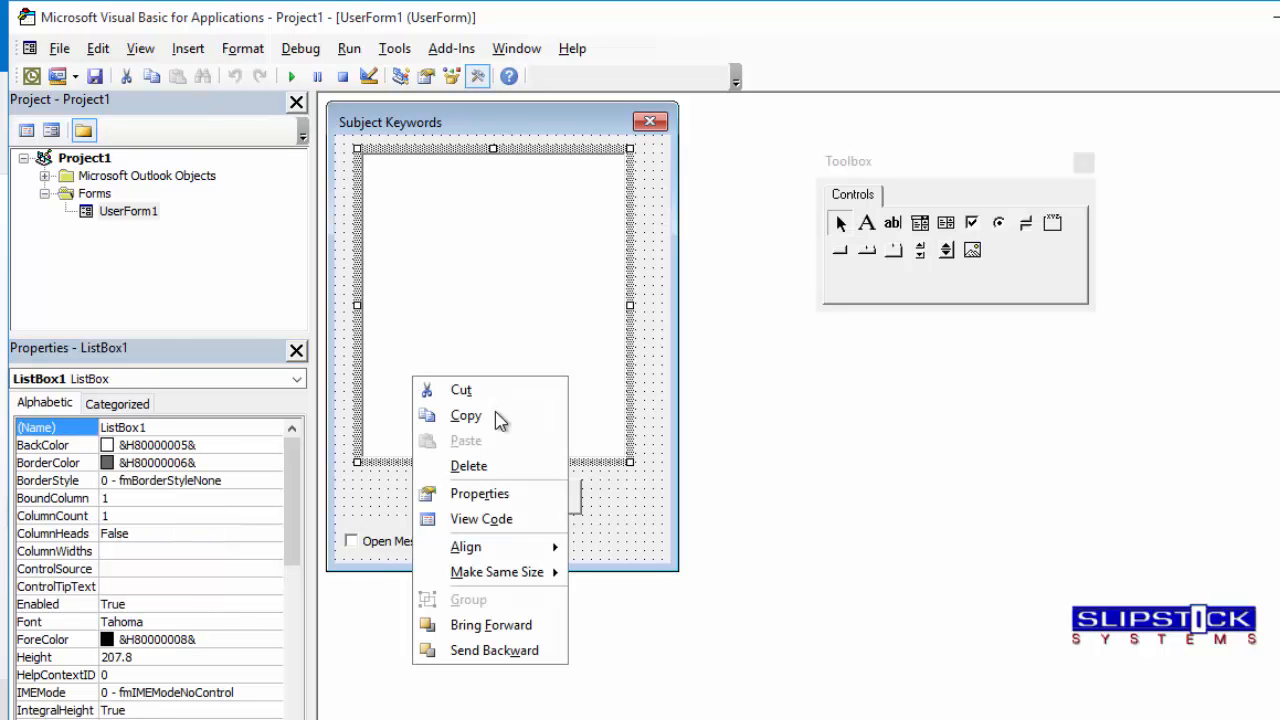
Step: Open the form's code to add UserForm_Initialize and CommandButton1_Click procedures
{"action": "left_click", "coordinate": [480, 519]}
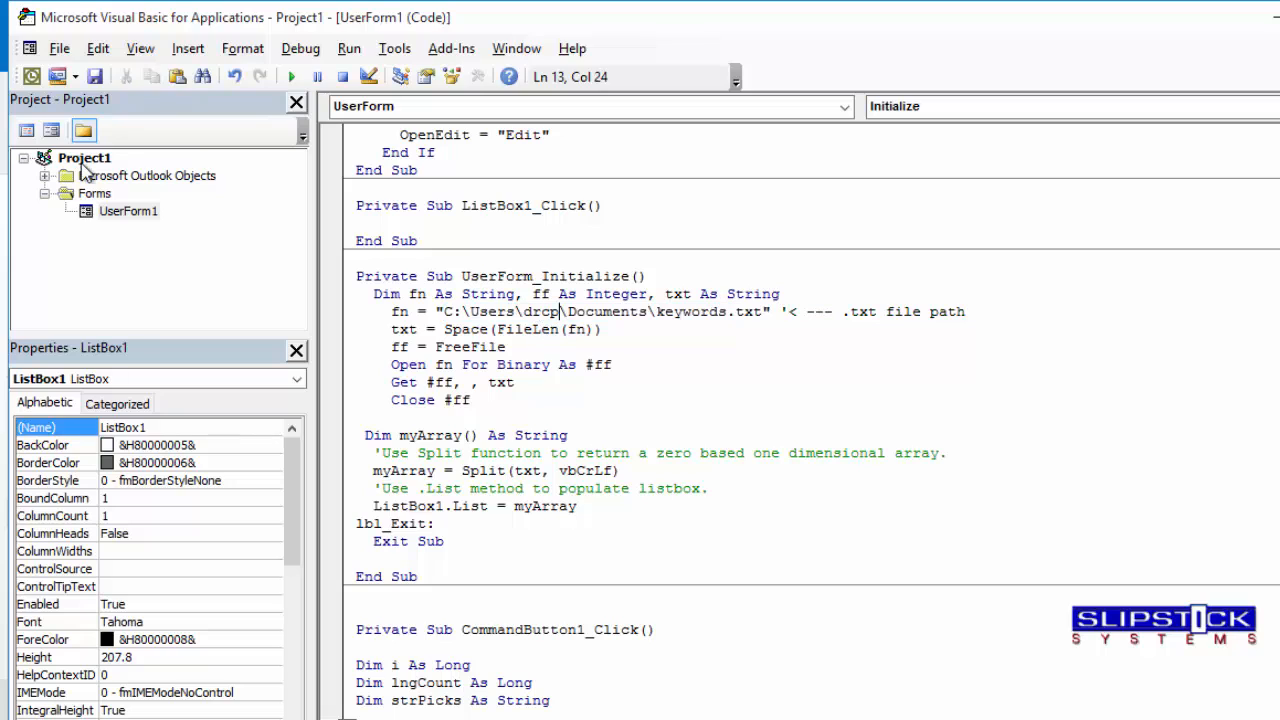
Step: Insert an empty Module1 code module under Project1
{"action": "right_click", "coordinate": [84, 157]}
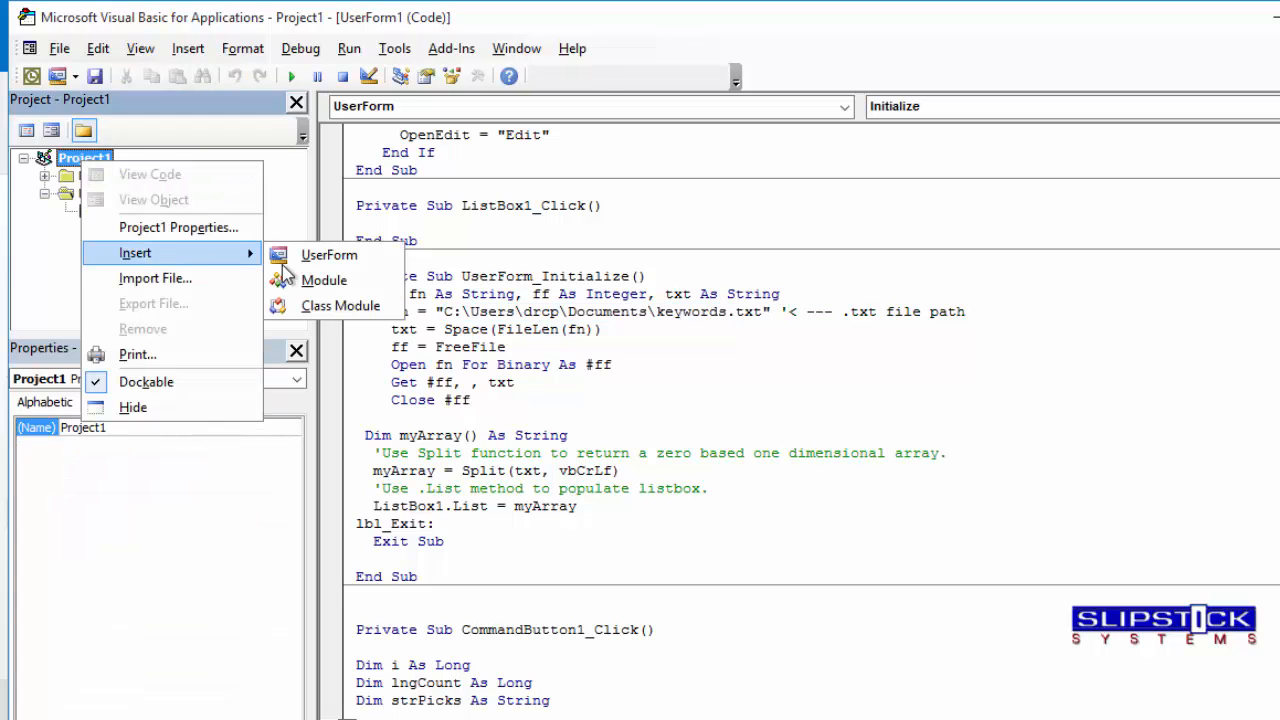
{"action": "left_click", "coordinate": [323, 280]}
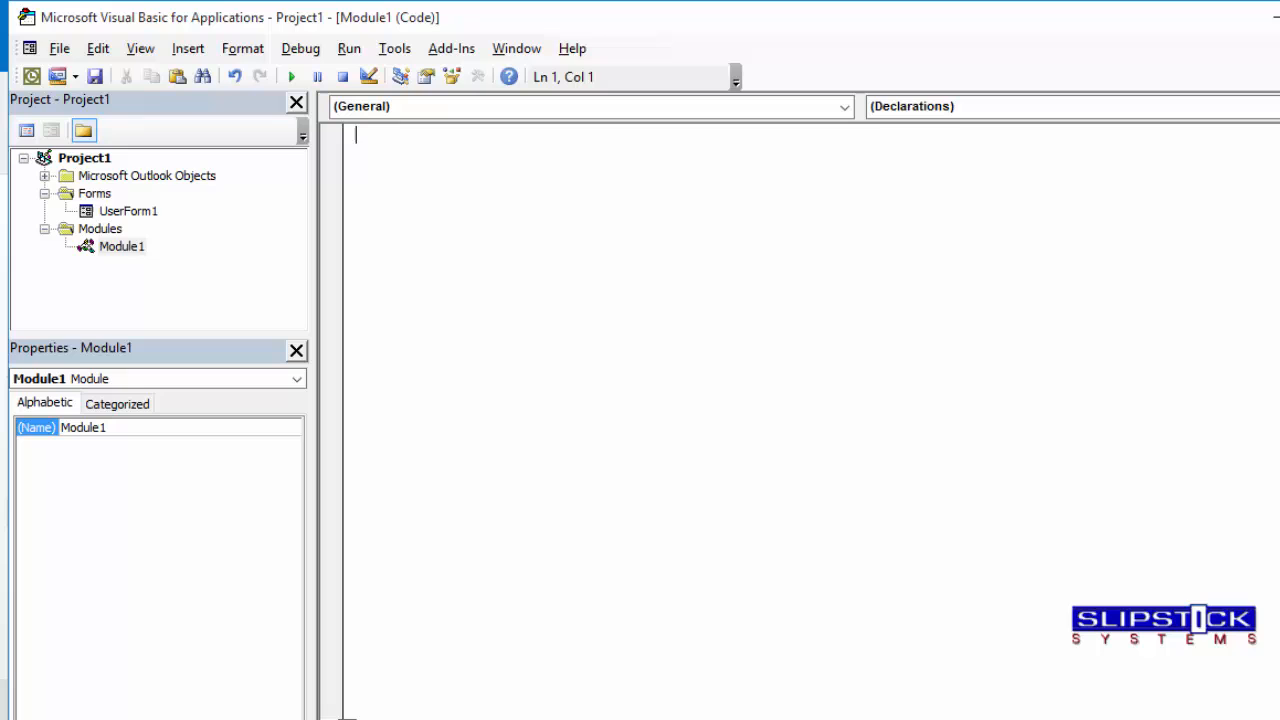
{"action": "mouse_move", "coordinate": [566, 301]}
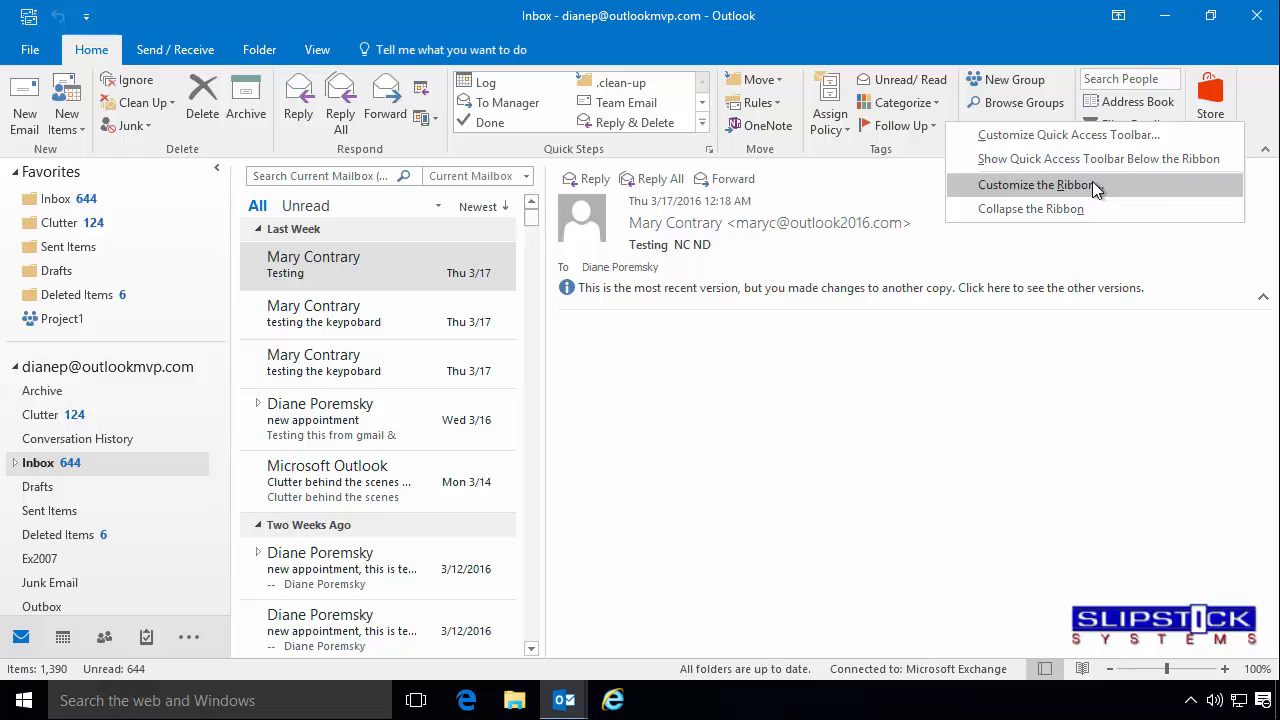
Step: In Customize Ribbon, list Macros and create a New Group on the Home tab
{"action": "left_click", "coordinate": [1030, 184]}
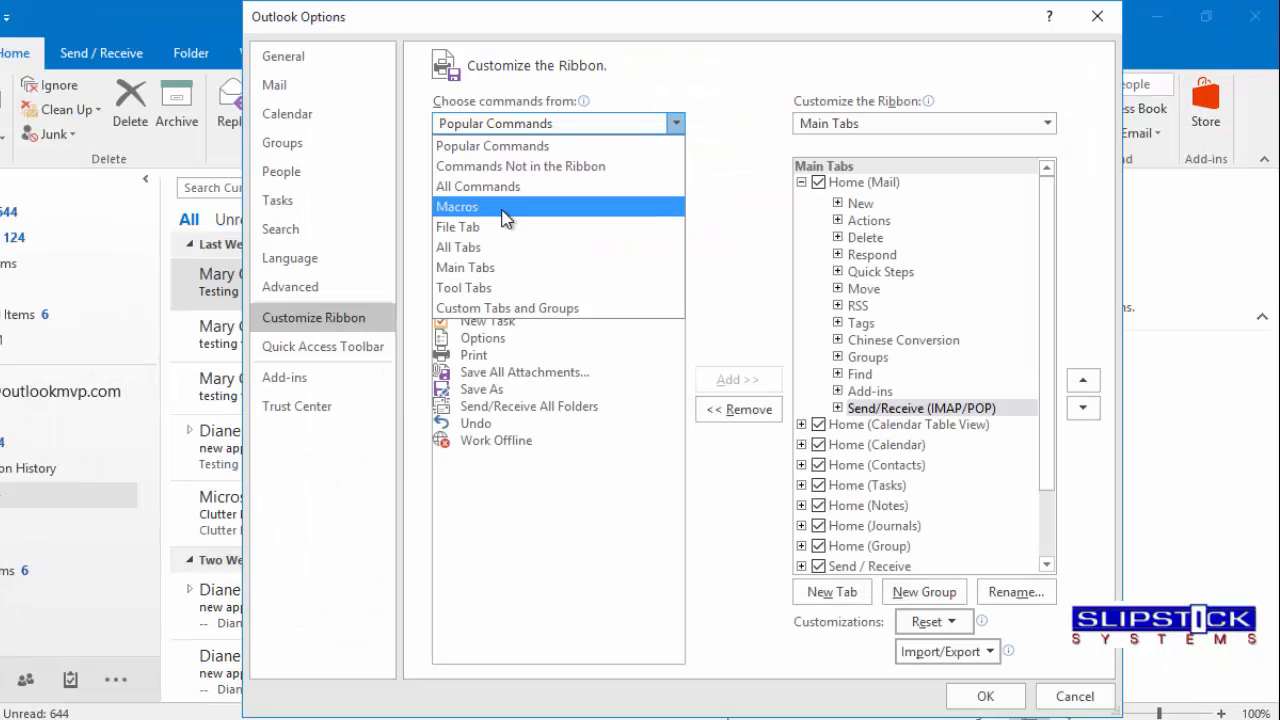
{"action": "left_click", "coordinate": [456, 206]}
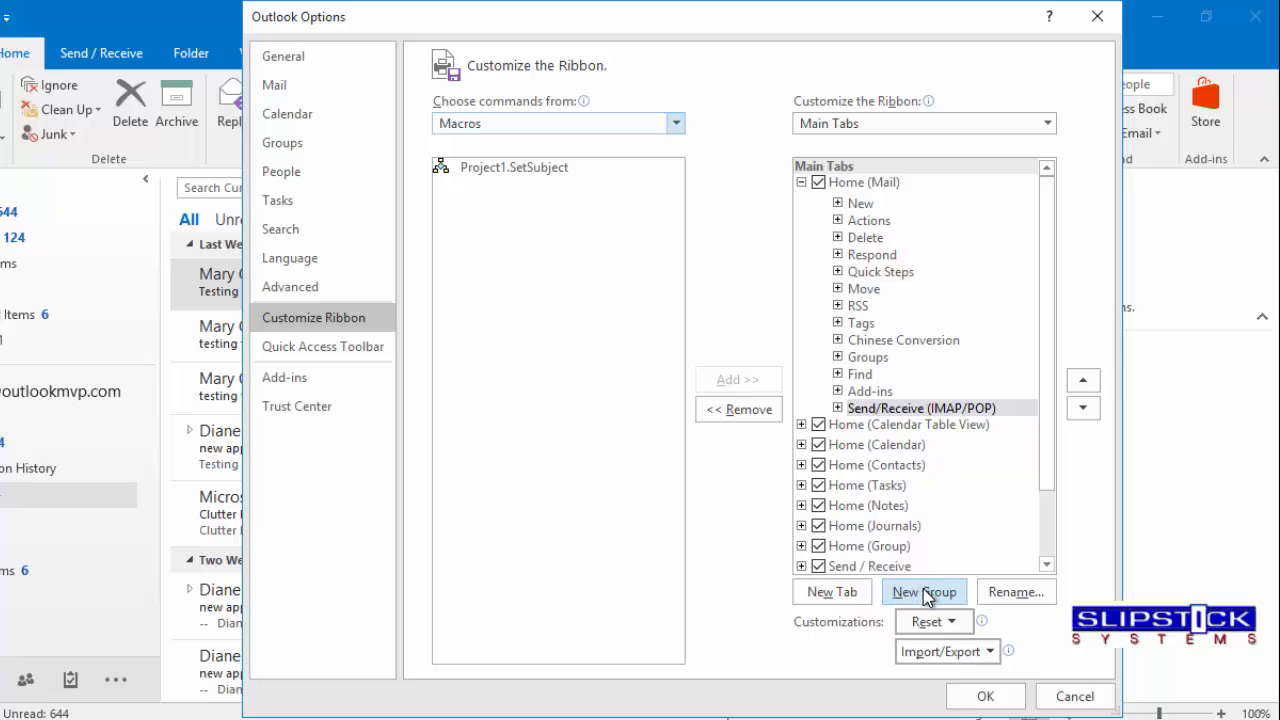
{"action": "left_click", "coordinate": [924, 591]}
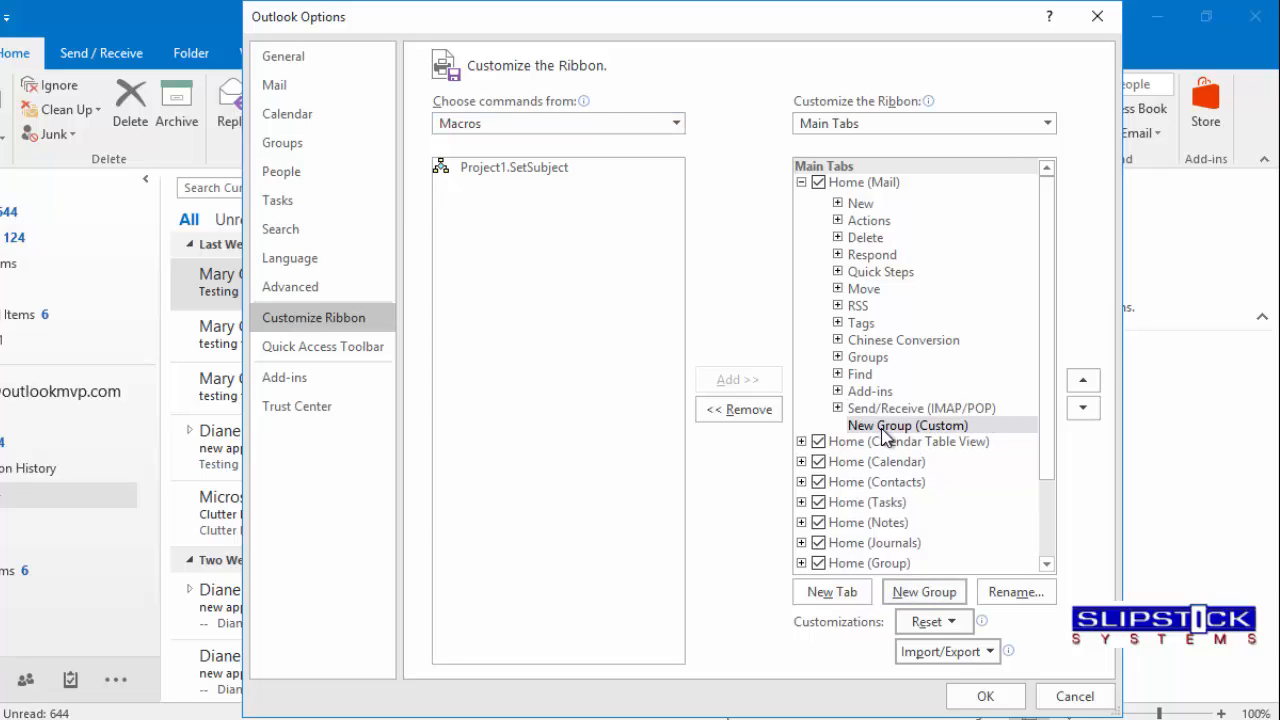
{"action": "left_click", "coordinate": [907, 425]}
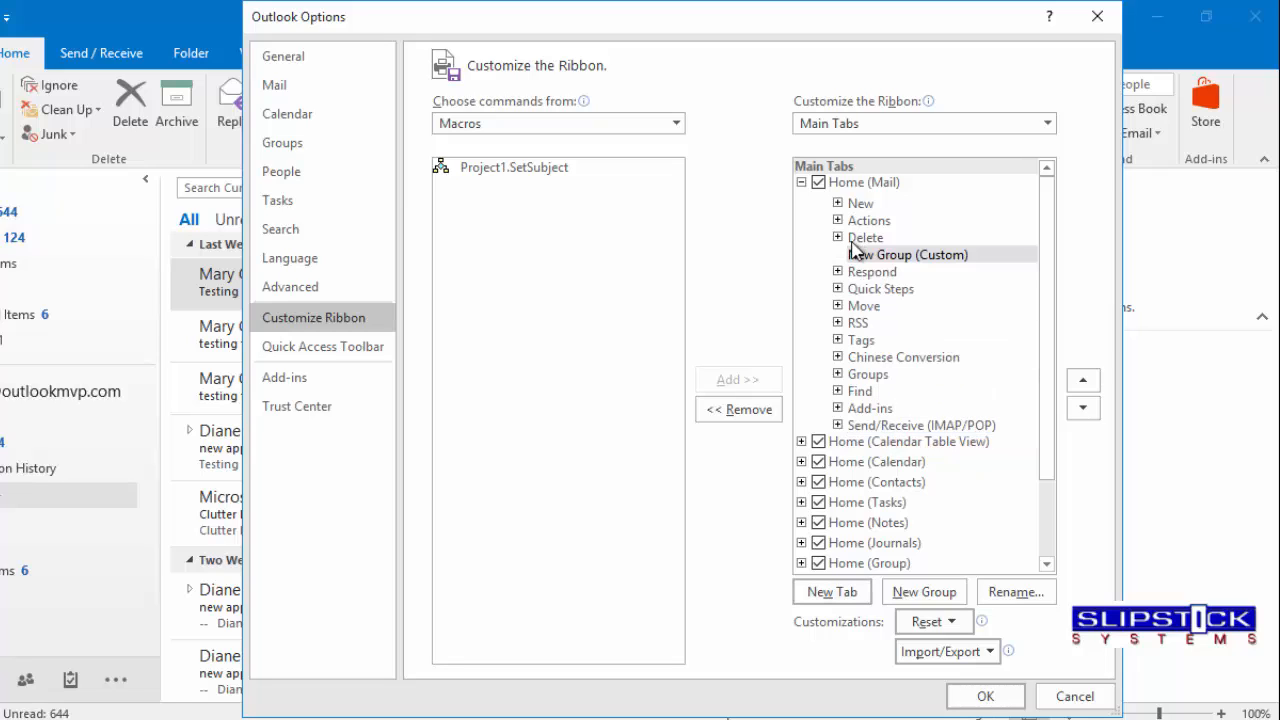
{"action": "mouse_move", "coordinate": [540, 178]}
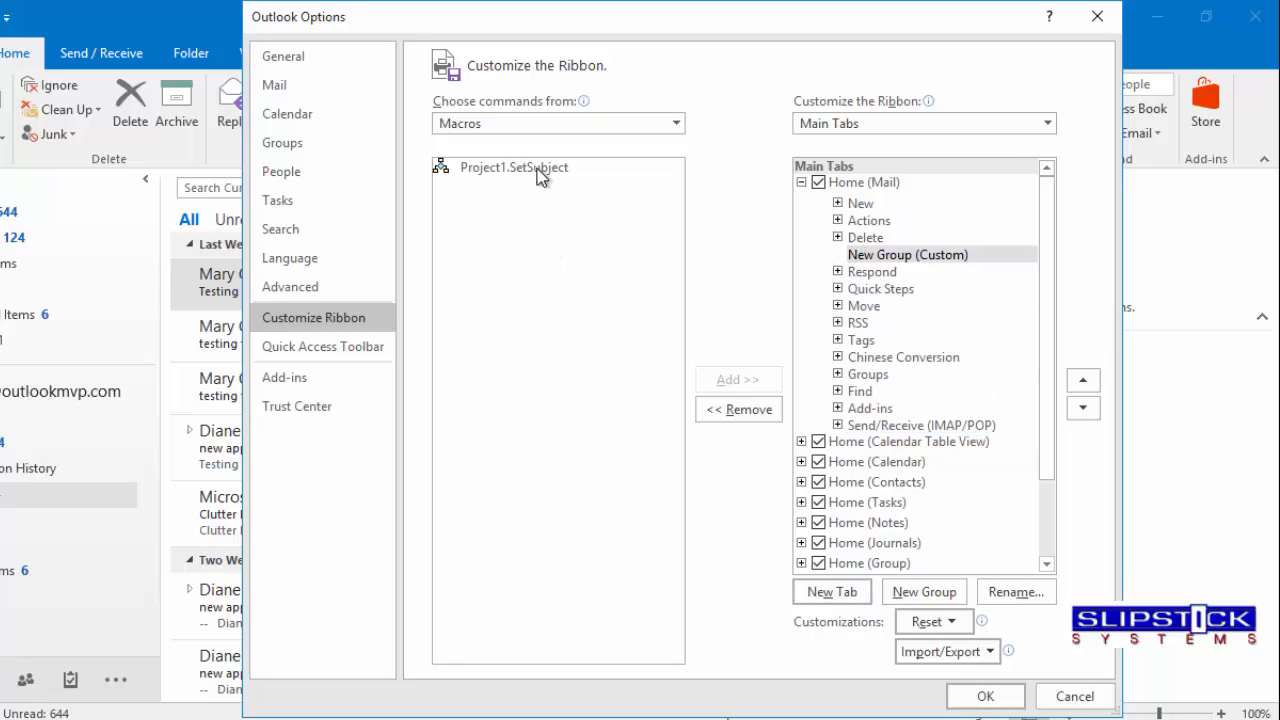
Step: Add the Project1.SetSubject macro to the new group, renamed SetSubject
{"action": "left_click", "coordinate": [512, 167]}
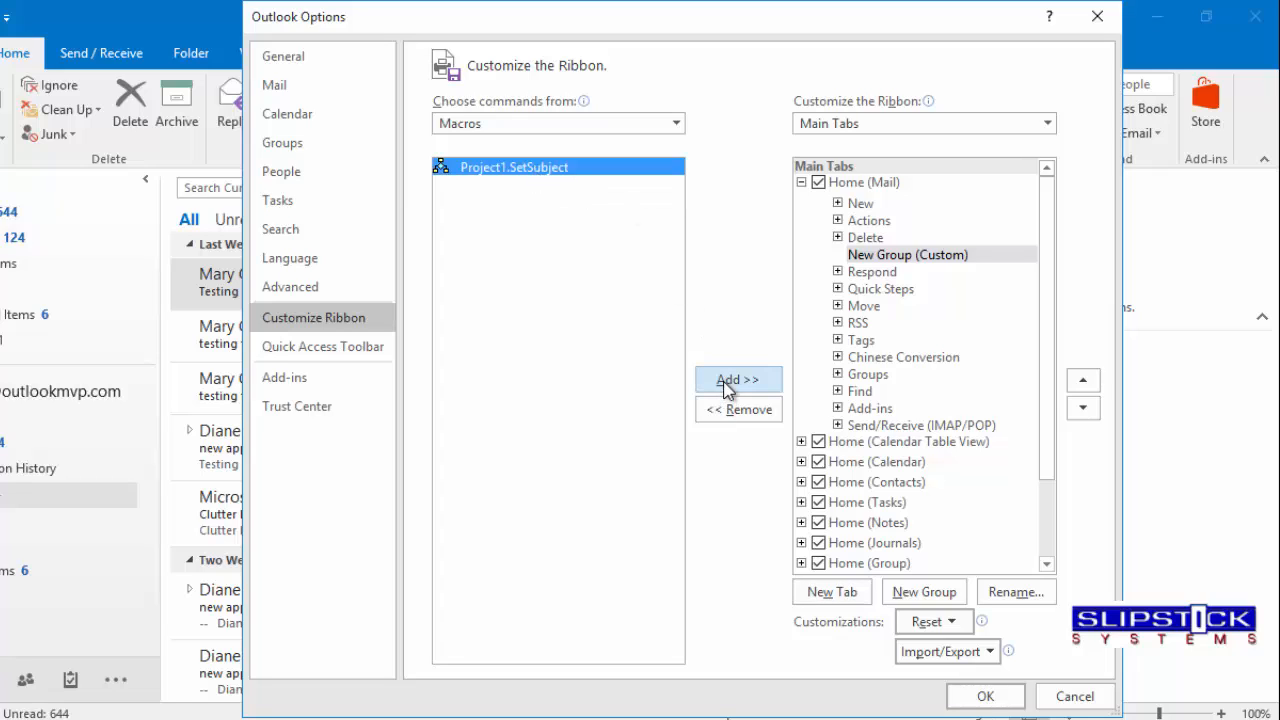
{"action": "left_click", "coordinate": [737, 379]}
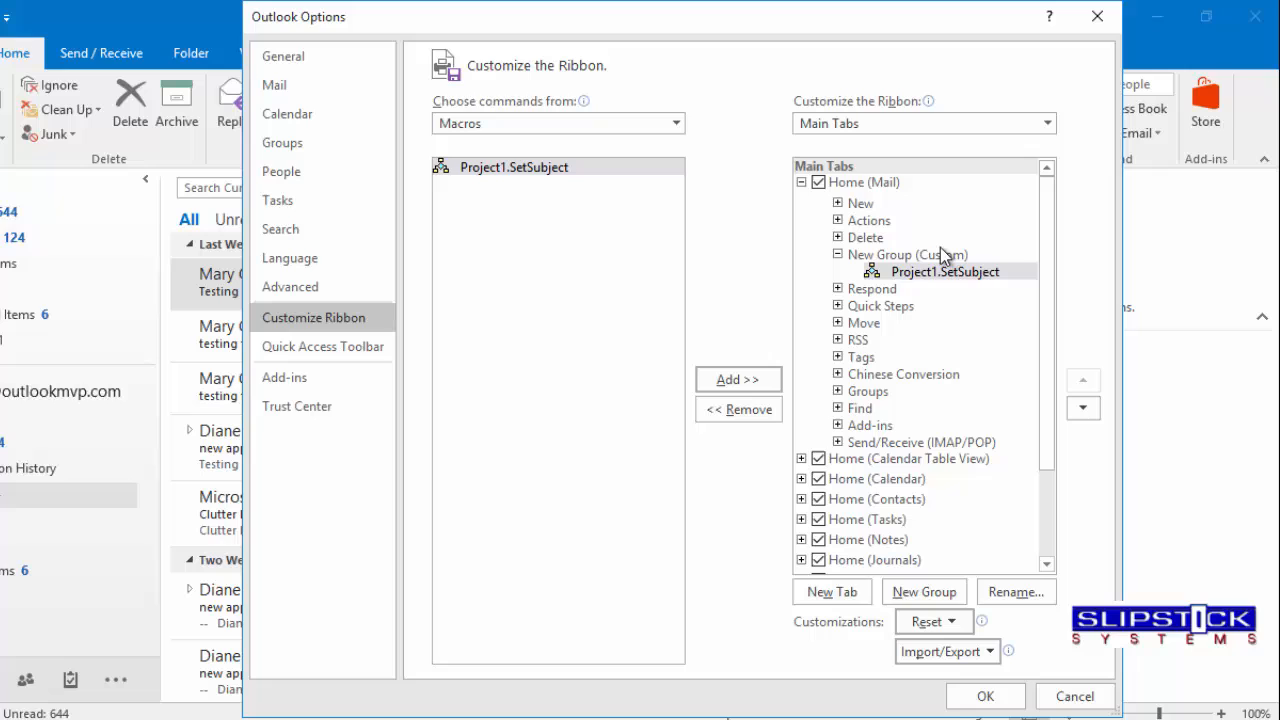
{"action": "left_click", "coordinate": [1015, 592]}
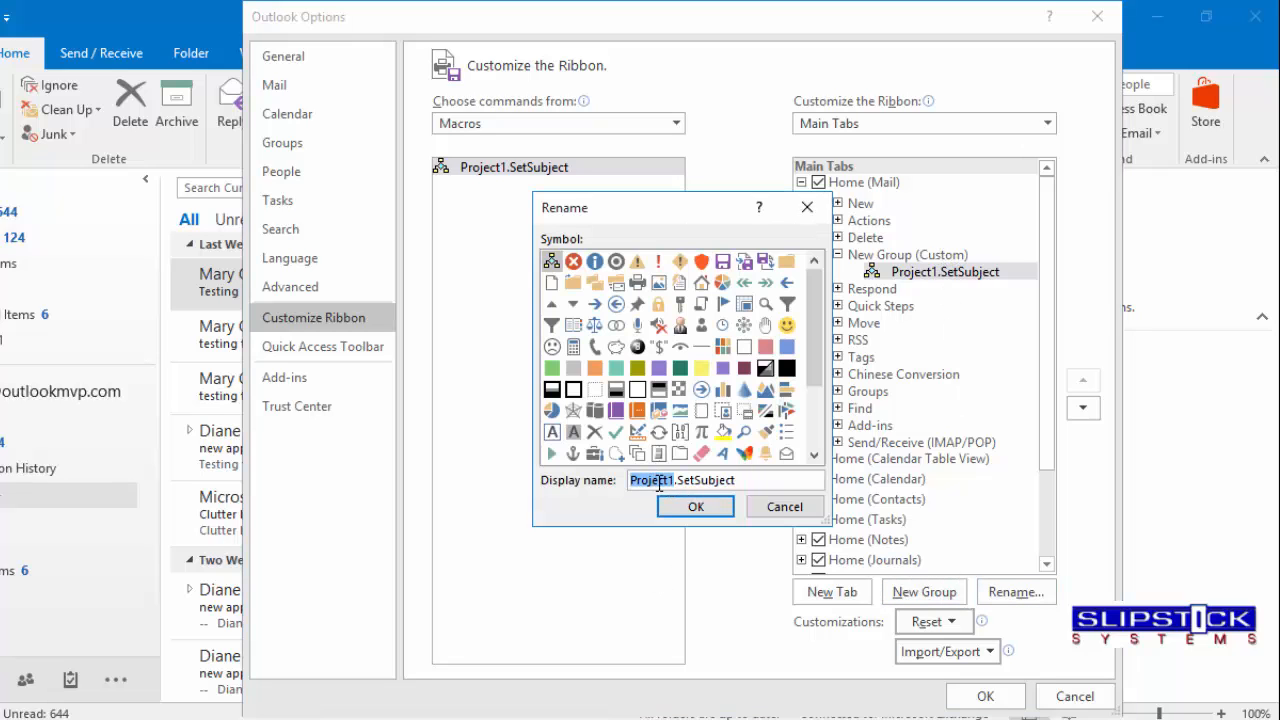
{"action": "type", "text": "SetSubject"}
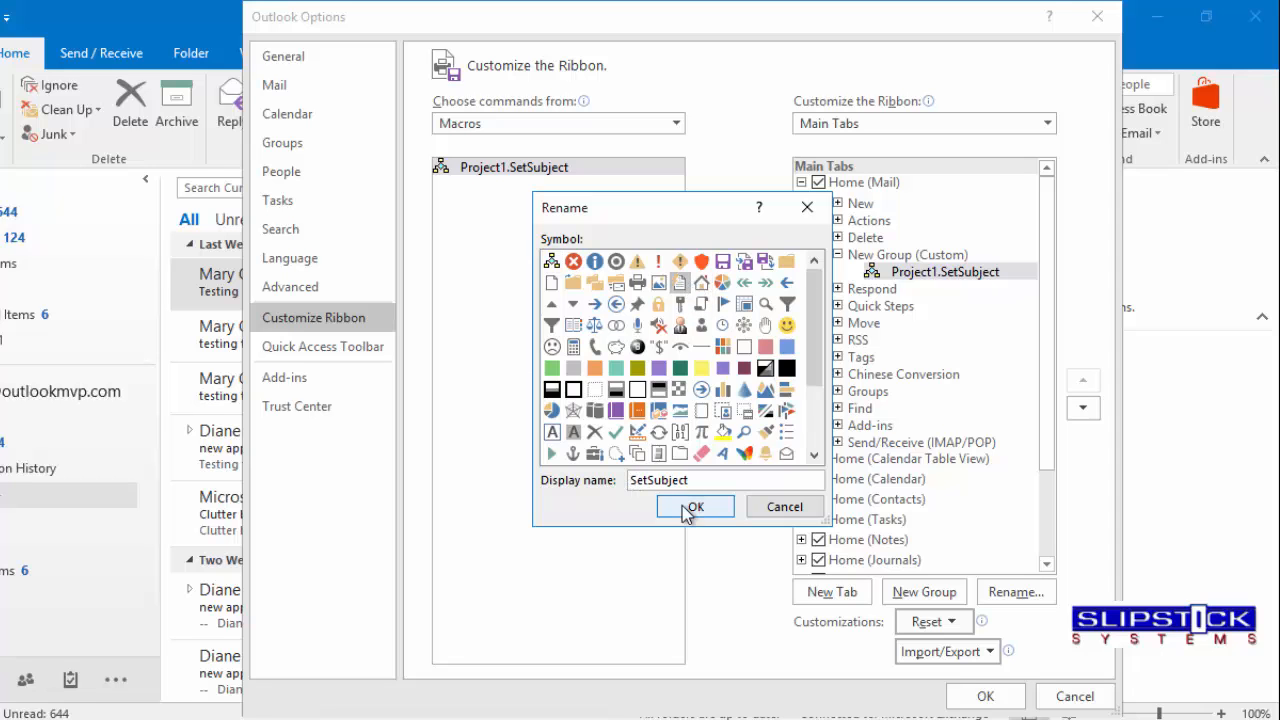
{"action": "left_click", "coordinate": [694, 506]}
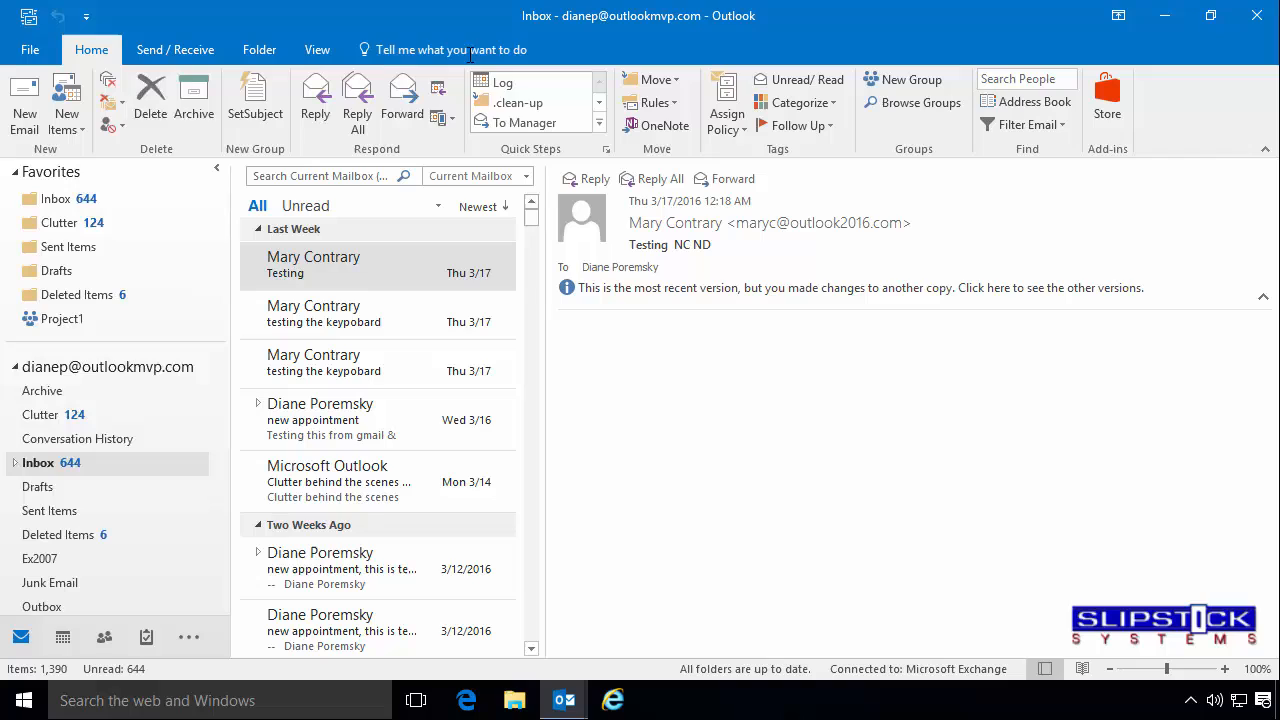
{"action": "mouse_move", "coordinate": [254, 118]}
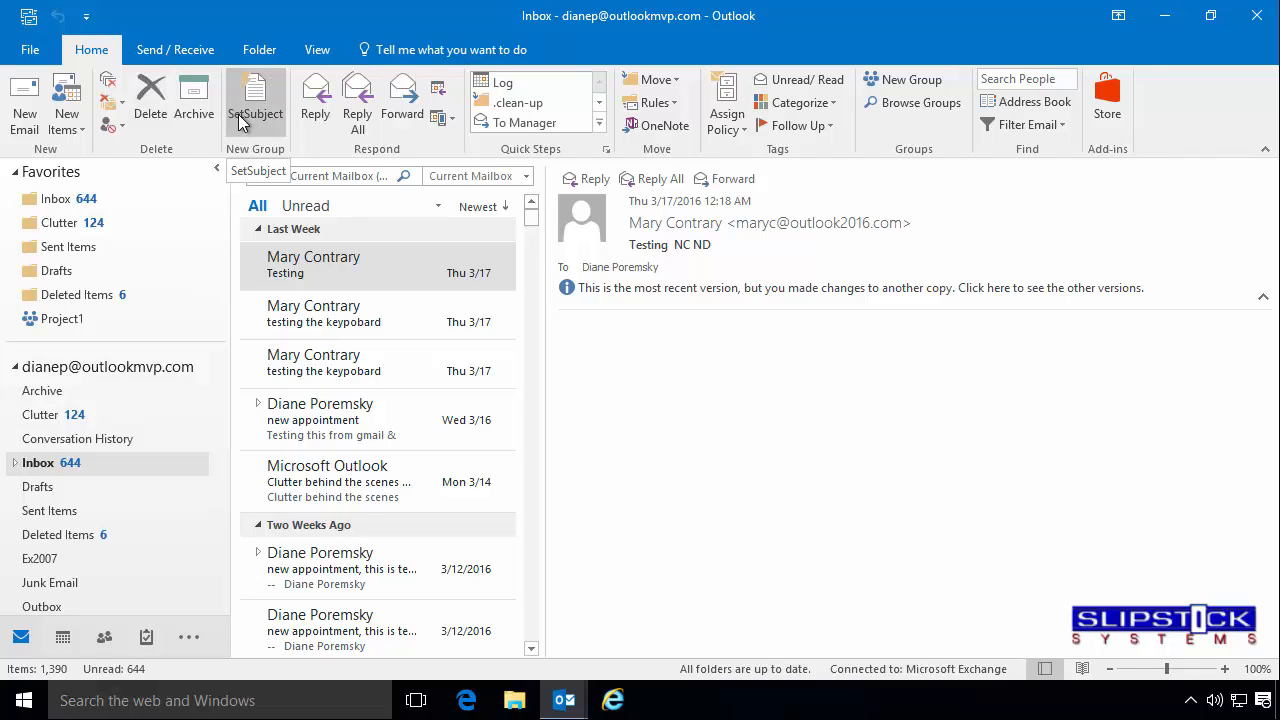
{"action": "mouse_move", "coordinate": [318, 272]}
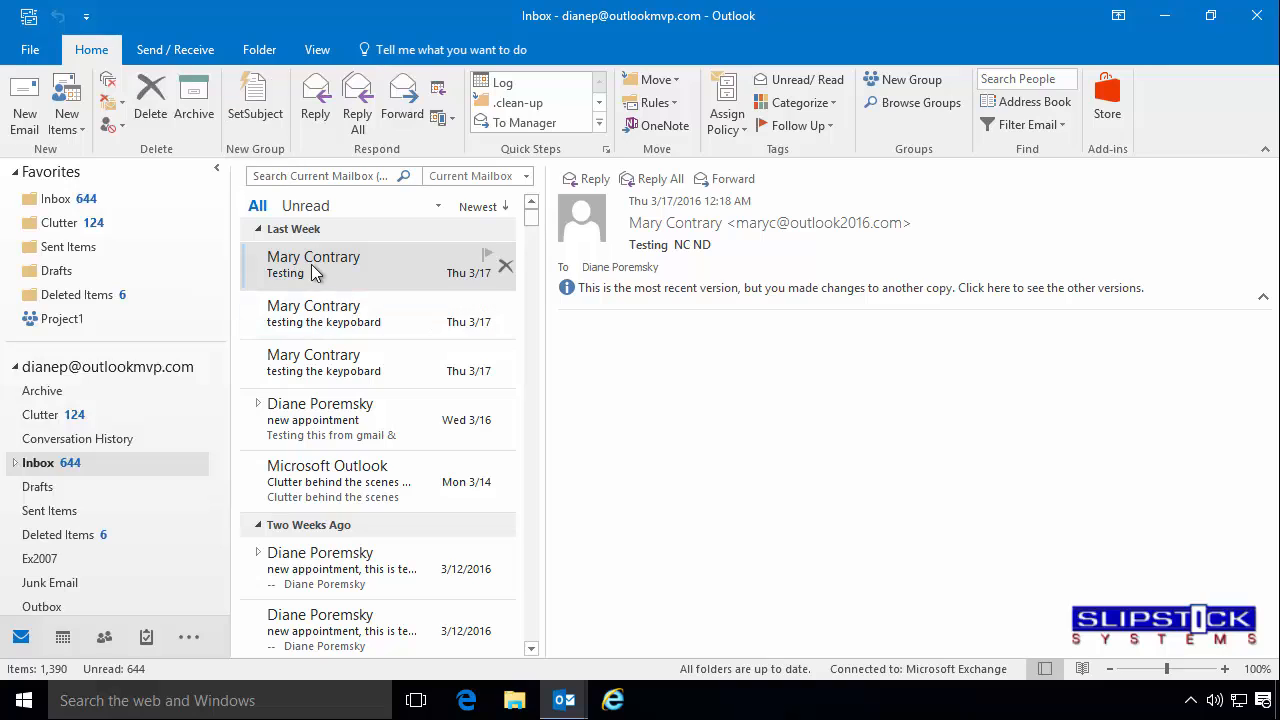
Step: Run SetSubject on the Testing message and choose KEYC
{"action": "left_click", "coordinate": [350, 265]}
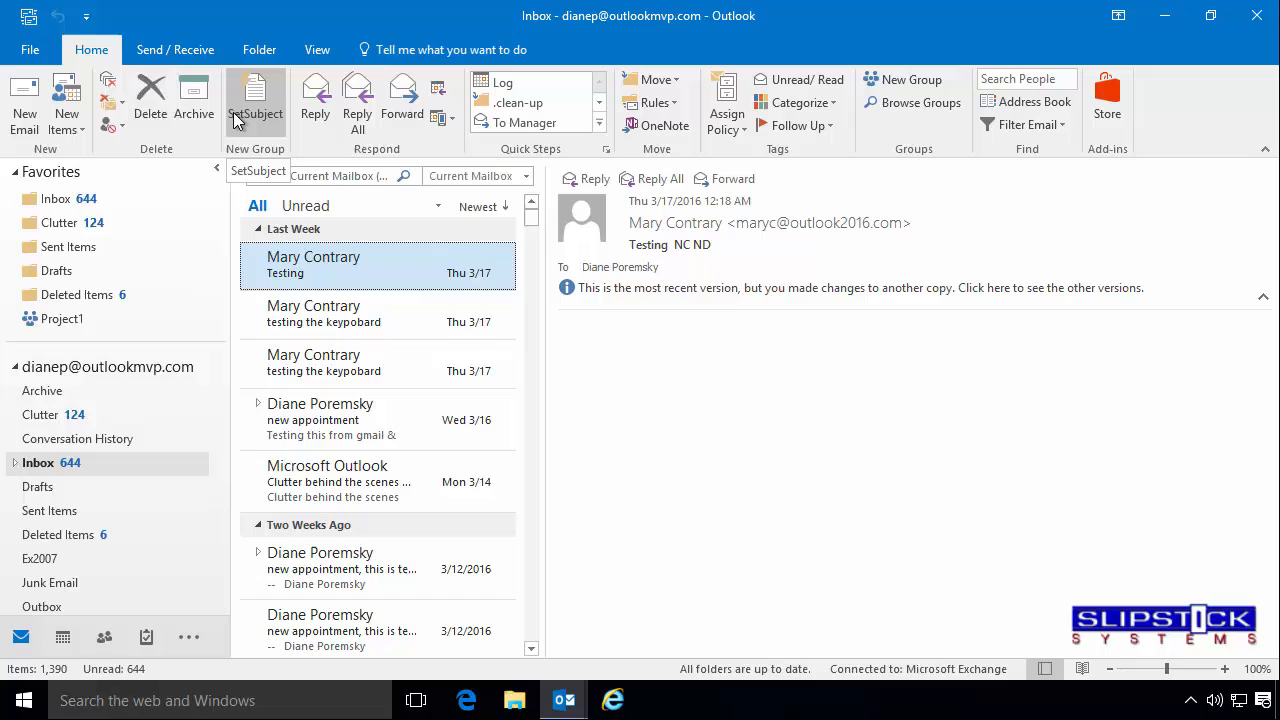
{"action": "left_click", "coordinate": [255, 100]}
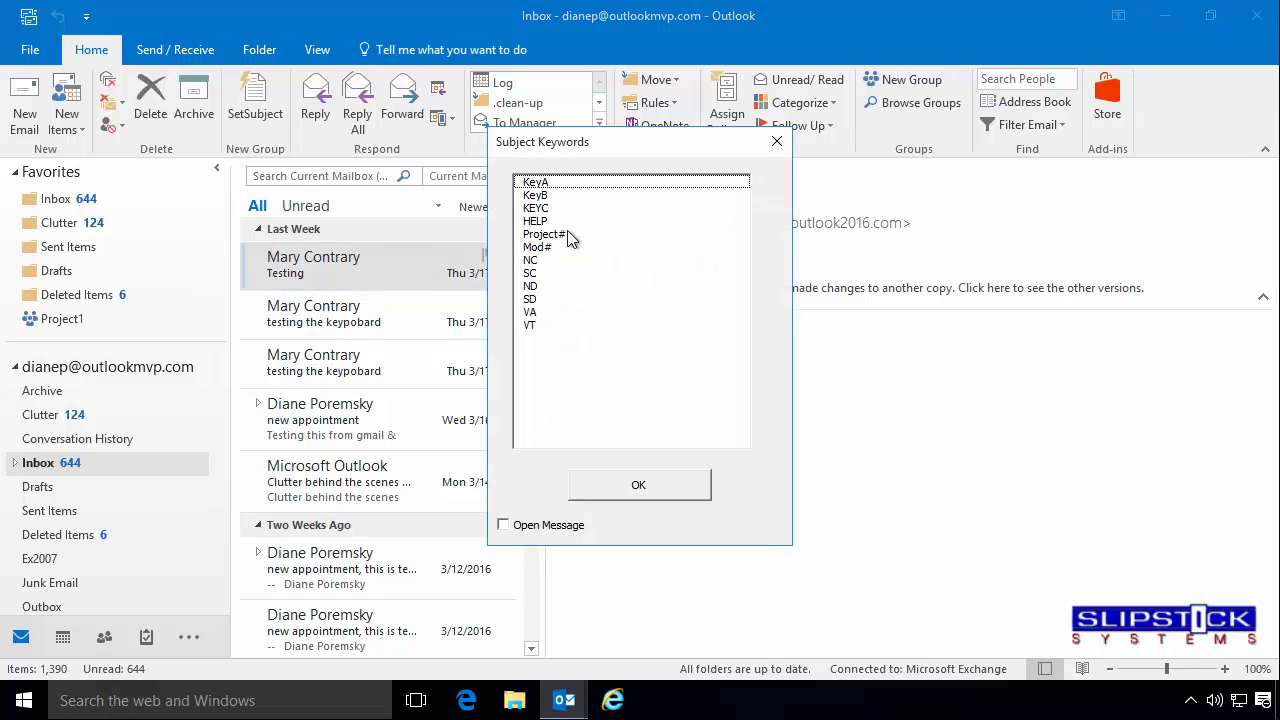
{"action": "left_click", "coordinate": [638, 485]}
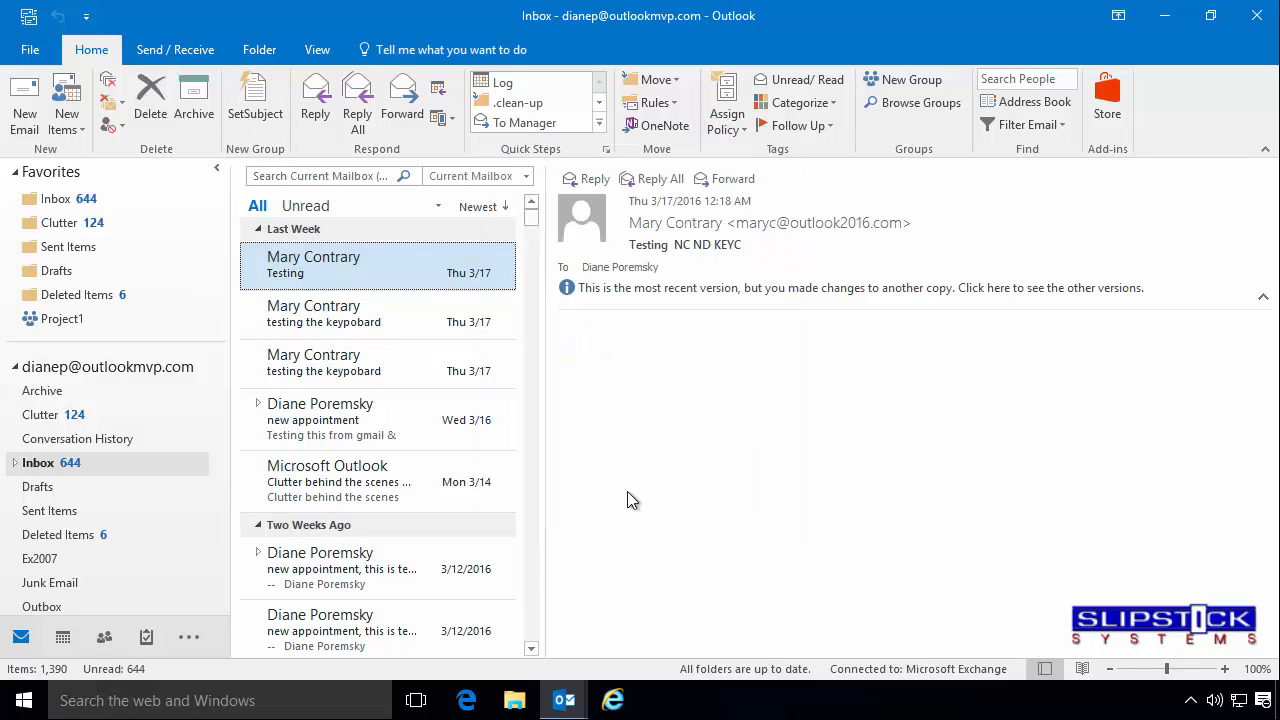
{"action": "mouse_move", "coordinate": [333, 277]}
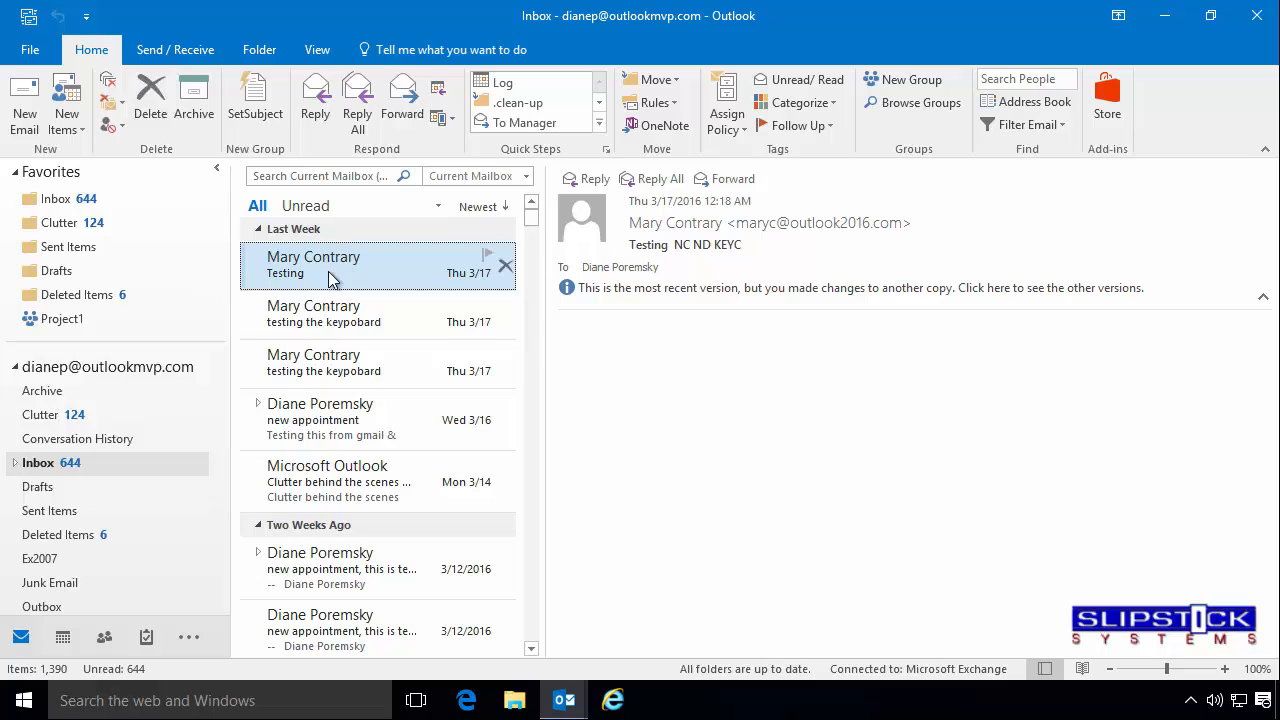
{"action": "mouse_move", "coordinate": [381, 270]}
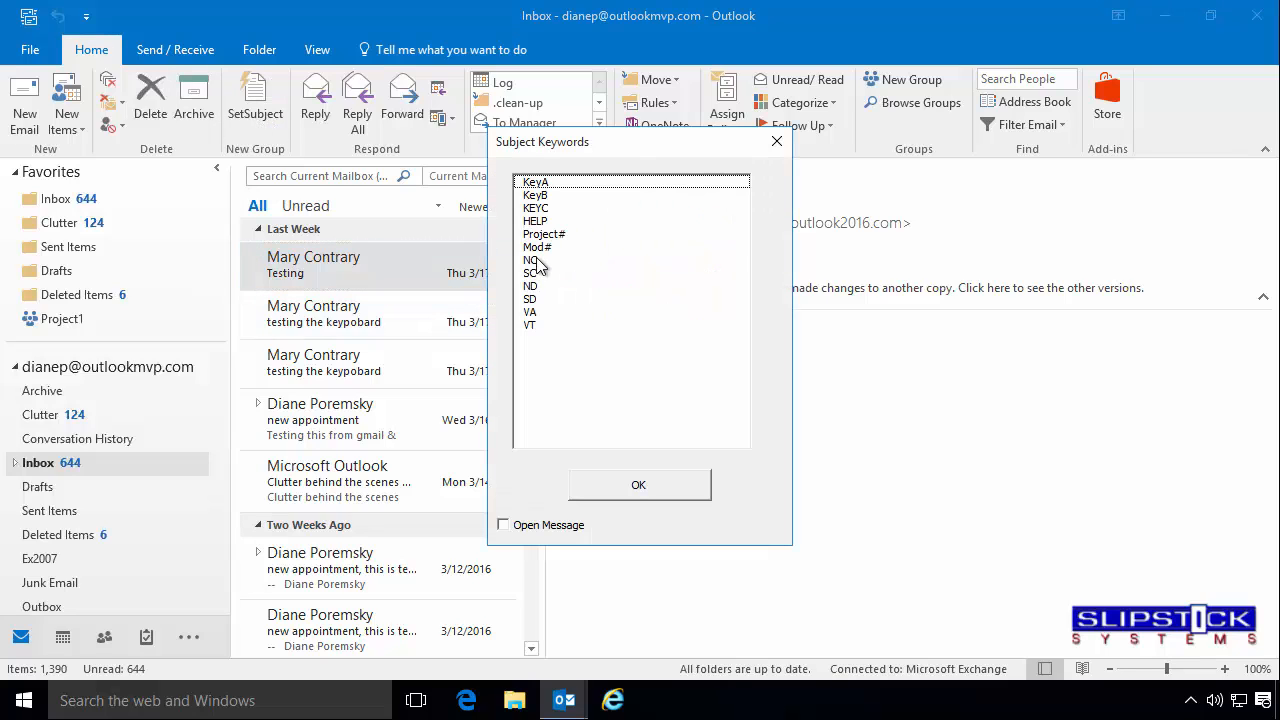
Step: Select Mod#, tick Open Message, and apply the keyword
{"action": "left_click", "coordinate": [537, 247]}
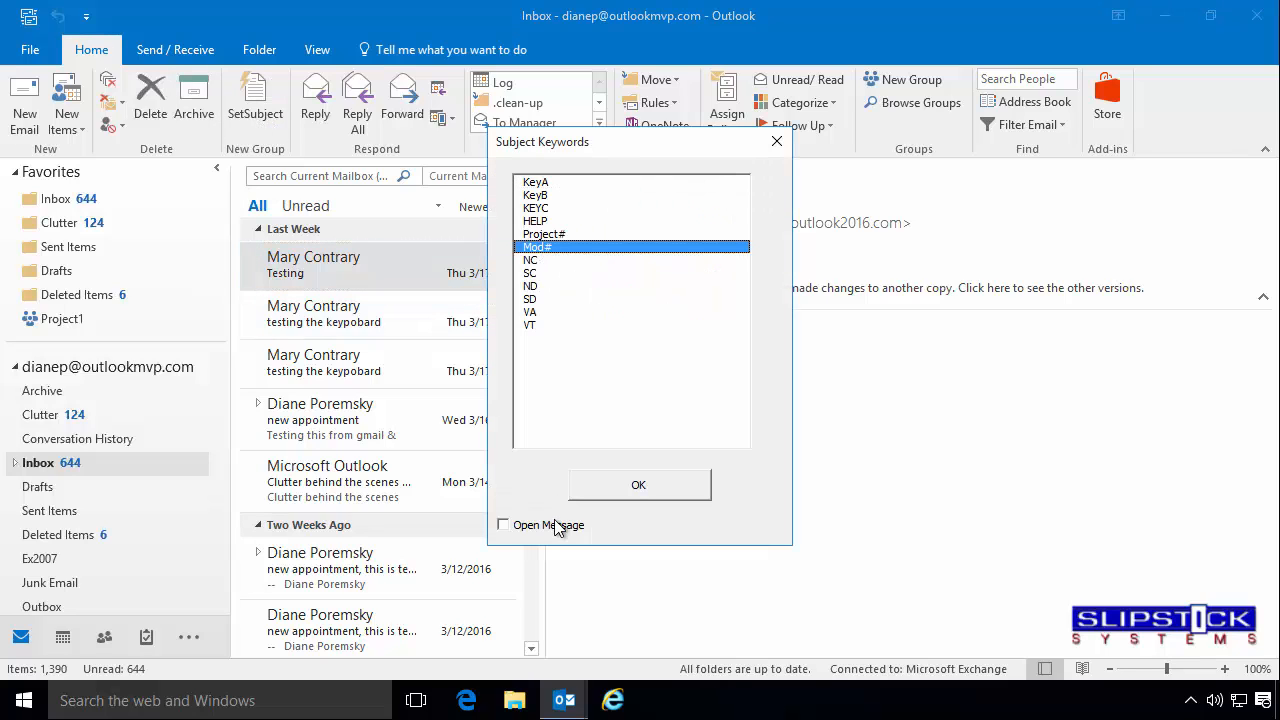
{"action": "left_click", "coordinate": [502, 525]}
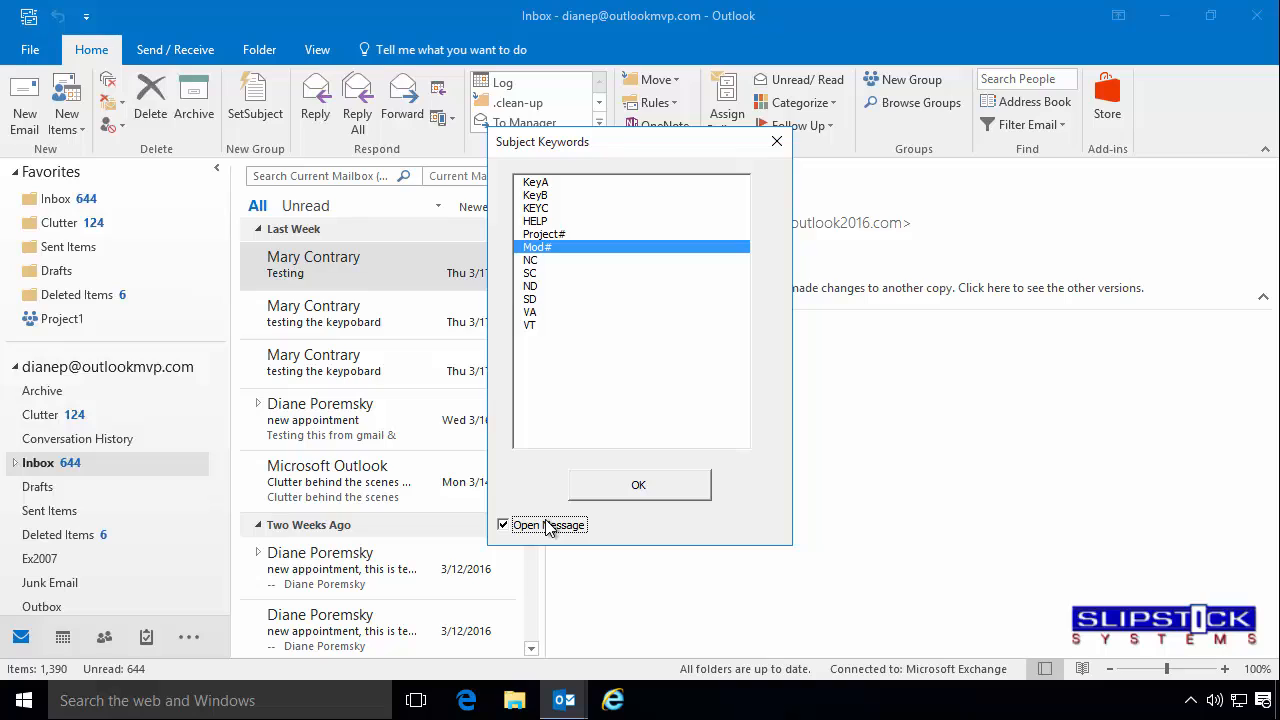
{"action": "mouse_move", "coordinate": [568, 526]}
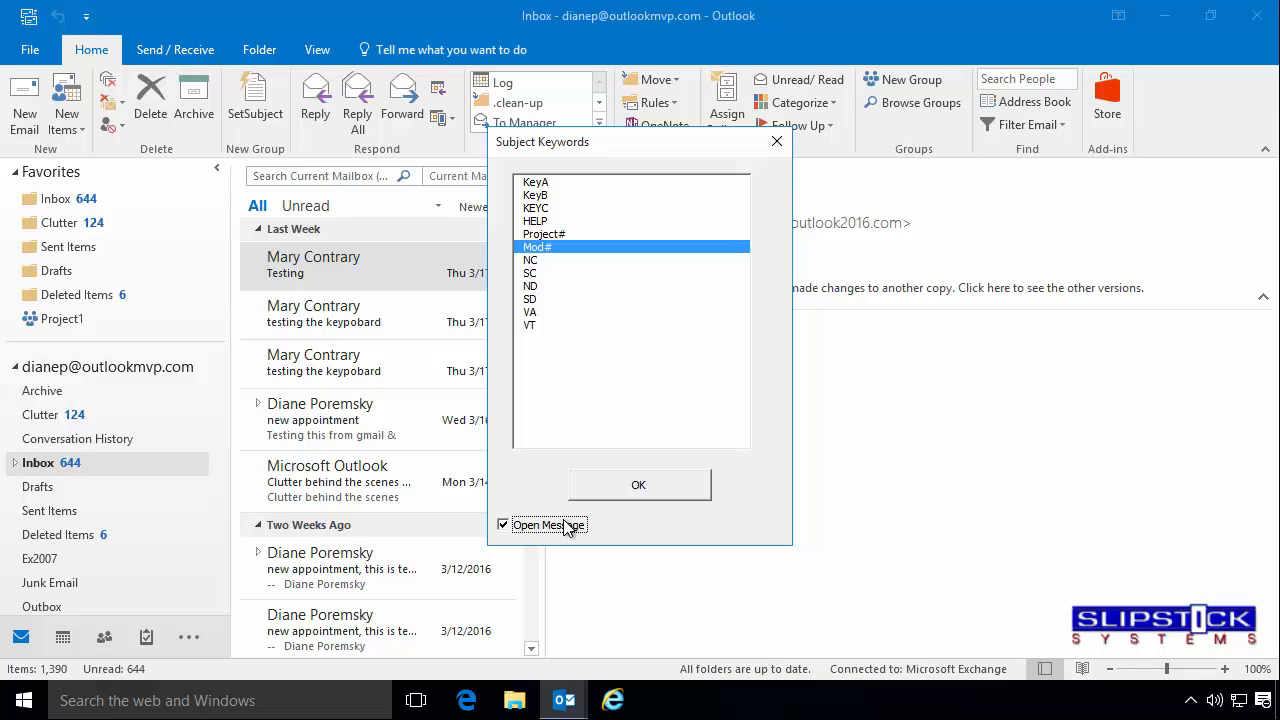
{"action": "left_click", "coordinate": [638, 484]}
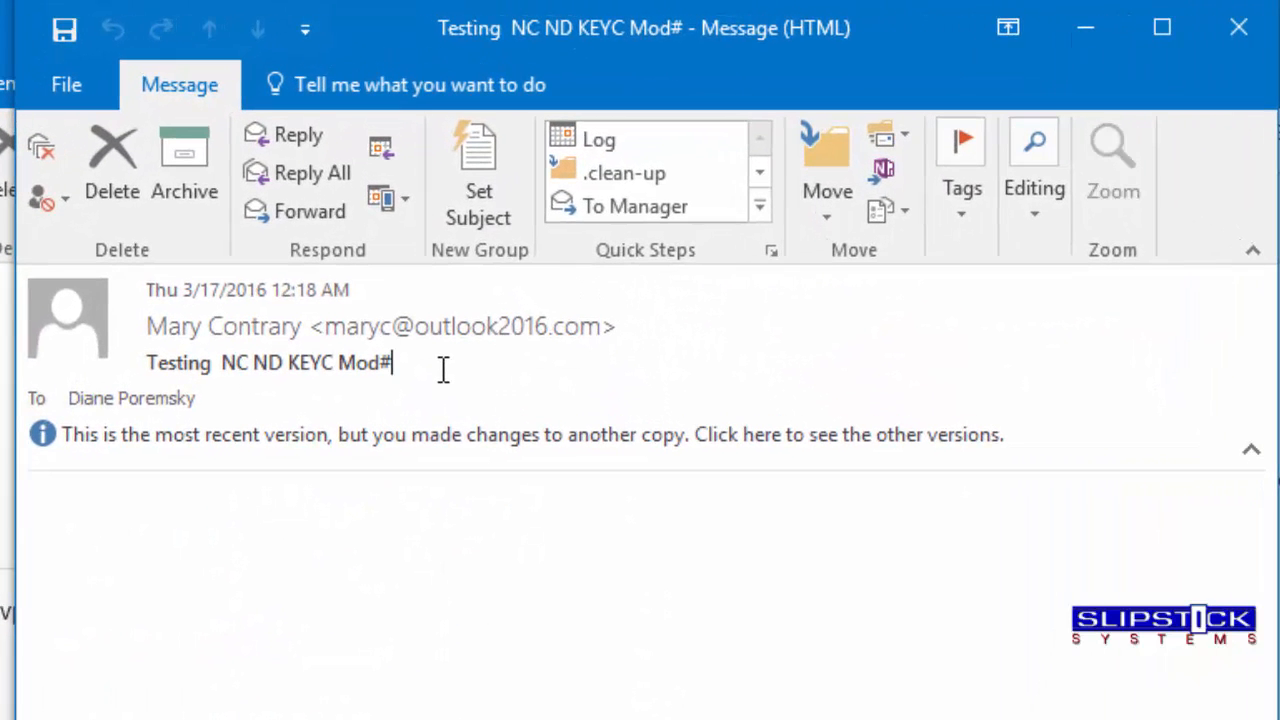
Step: Append 1234 after Mod# in the subject, then close the message saving changes
{"action": "type", "text": "12"}
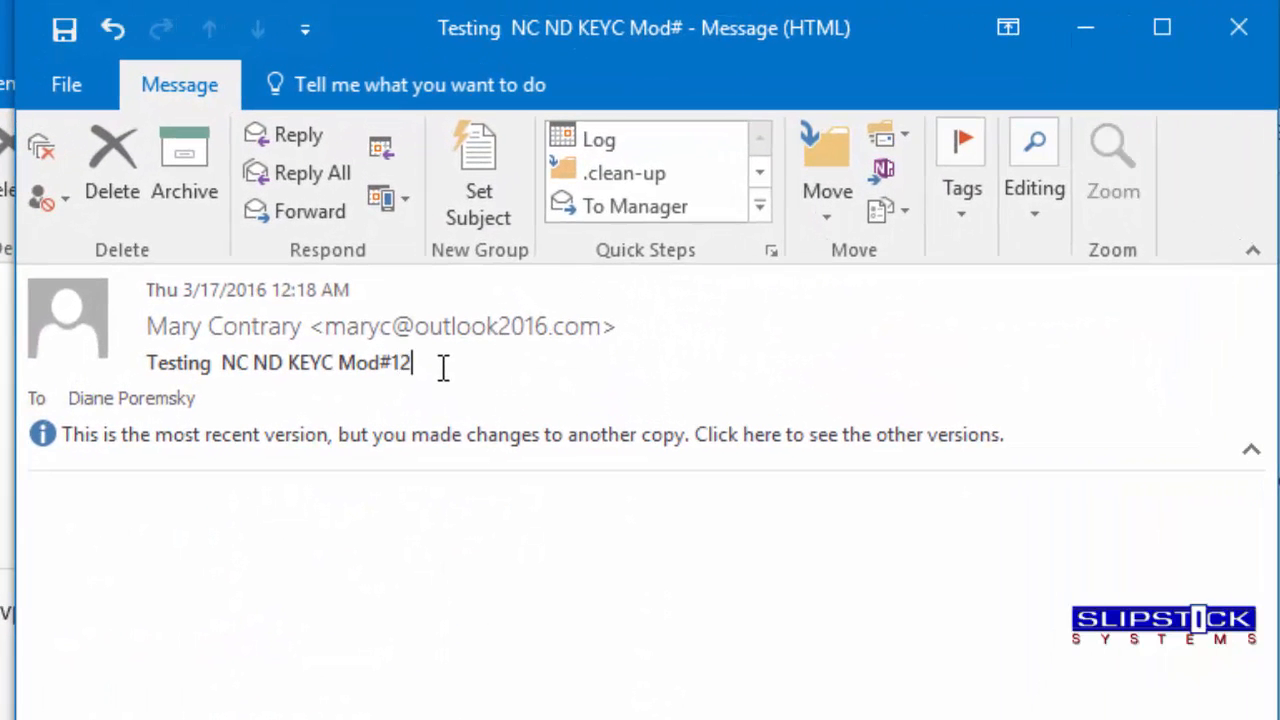
{"action": "type", "text": "34"}
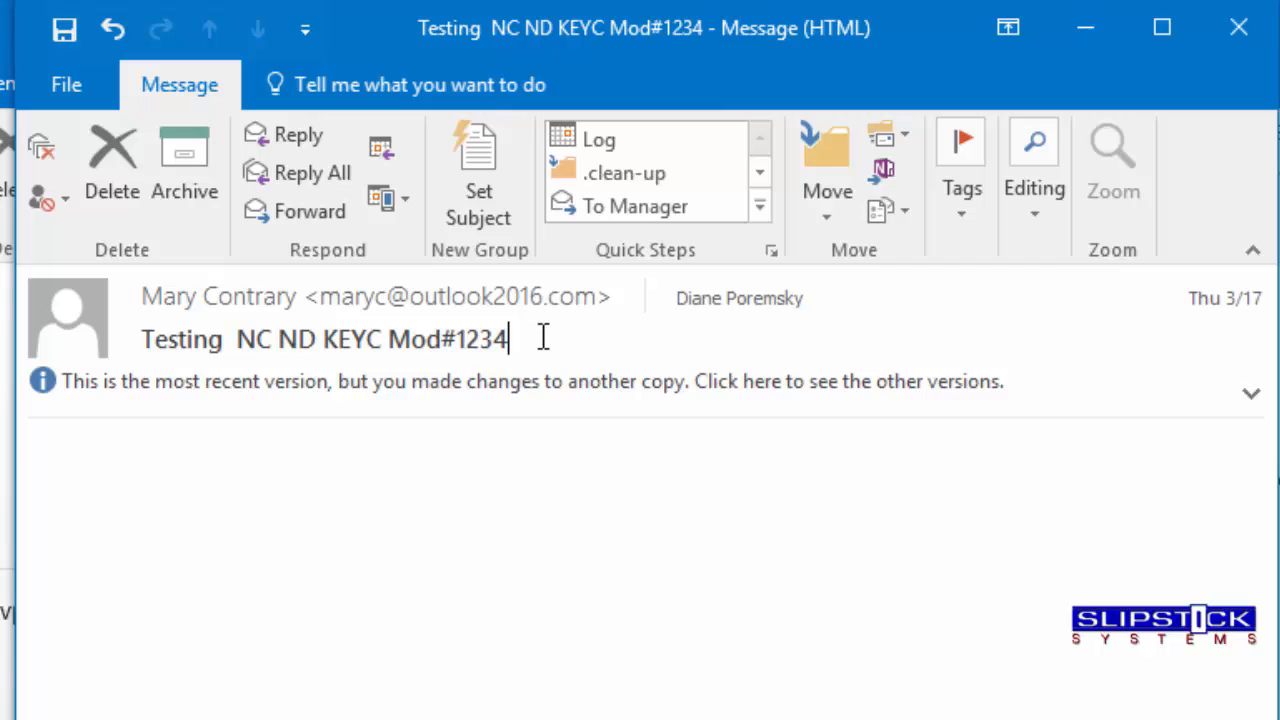
{"action": "mouse_move", "coordinate": [1228, 385]}
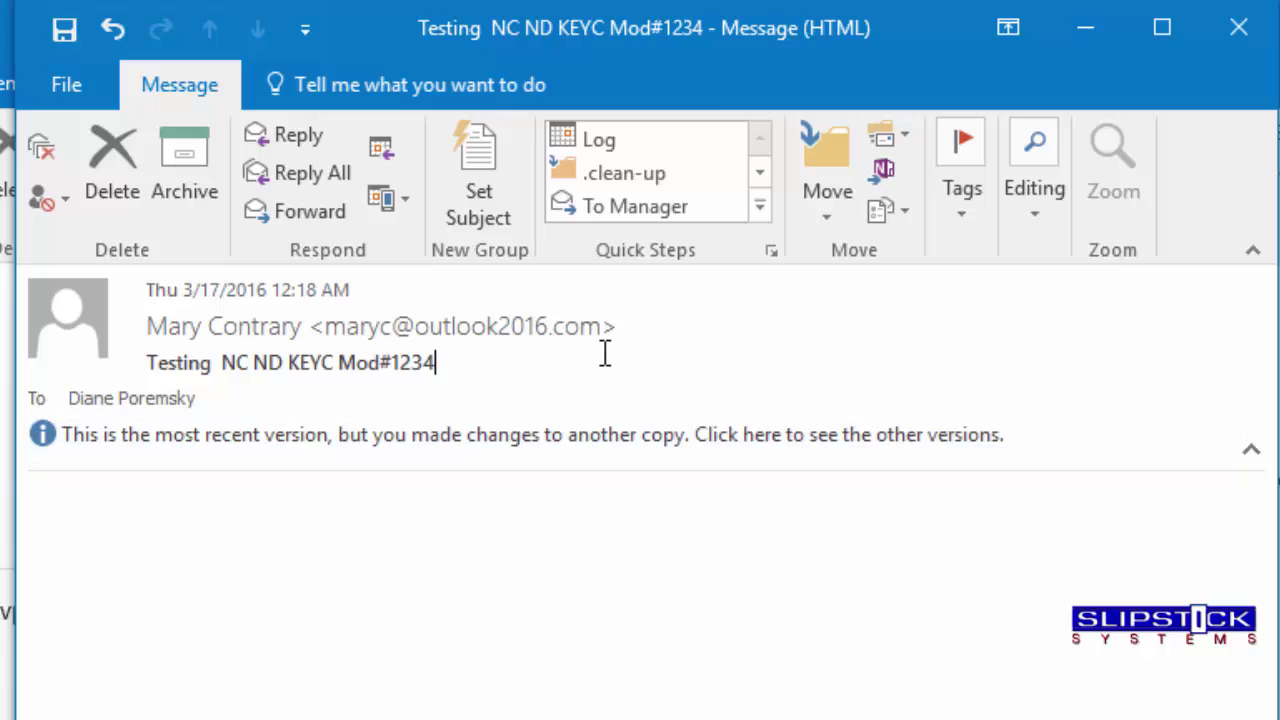
{"action": "type", "text": "tes"}
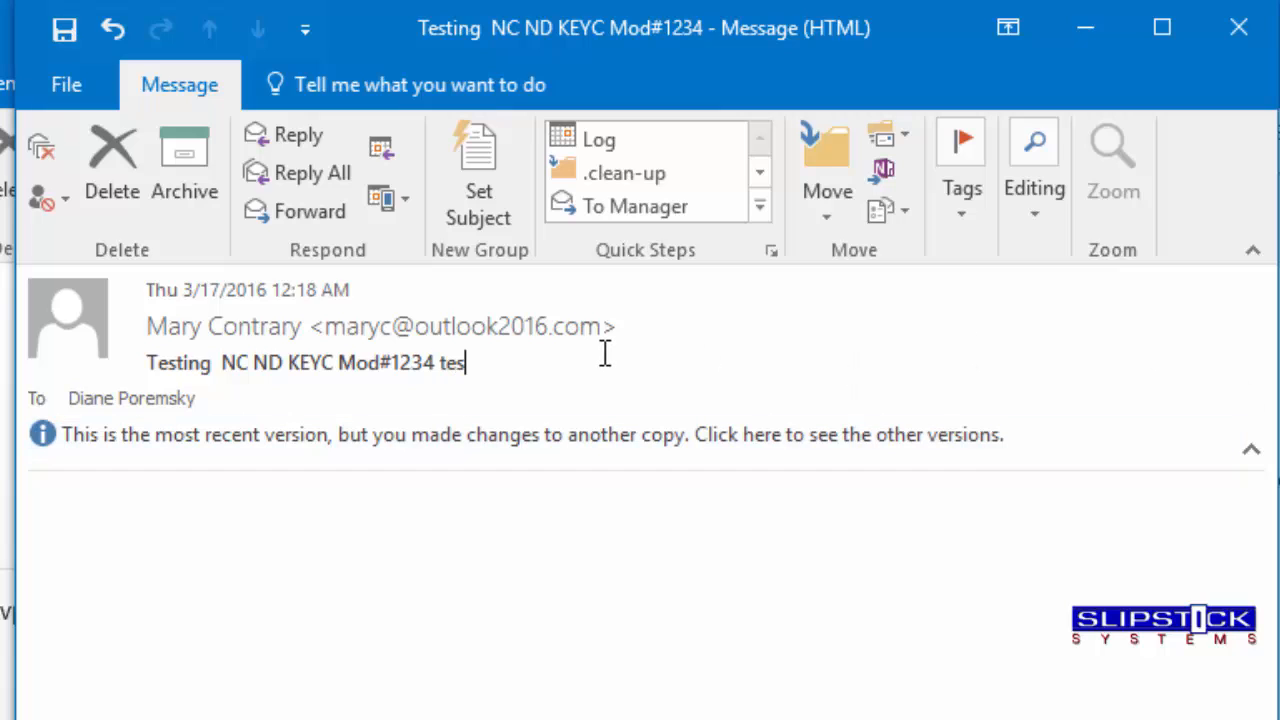
{"action": "type", "text": "t"}
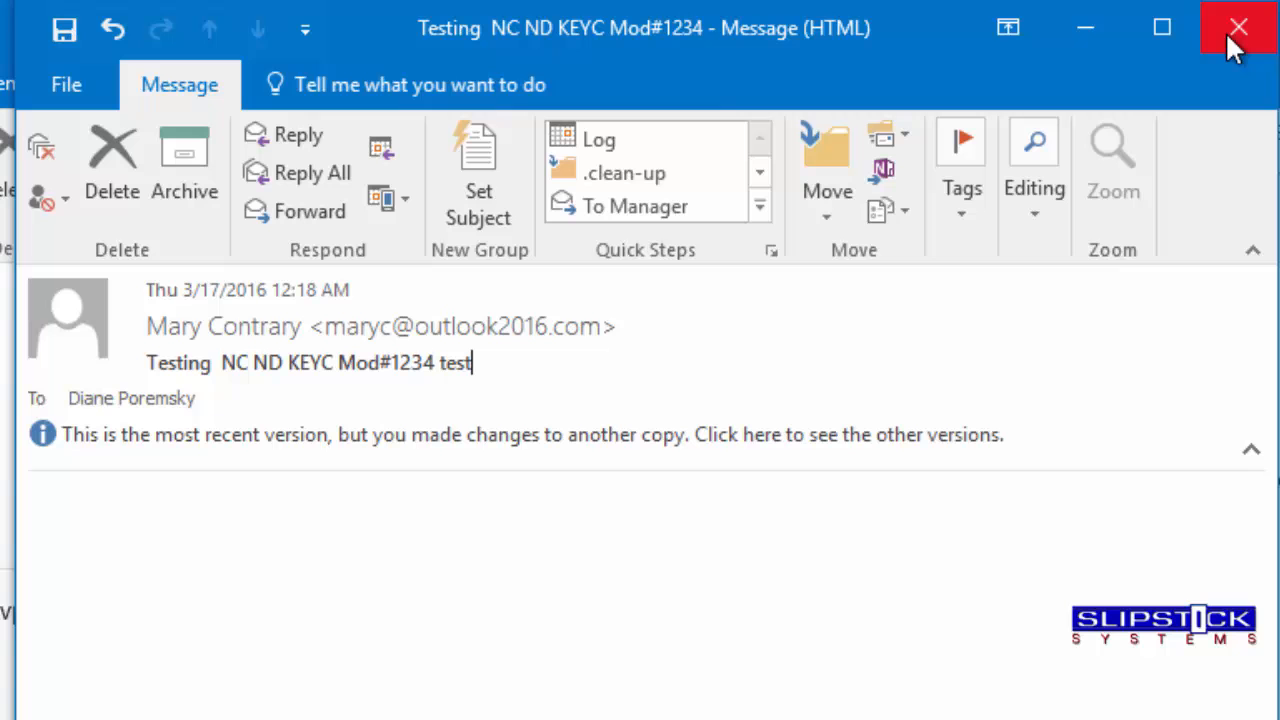
{"action": "left_click", "coordinate": [1233, 28]}
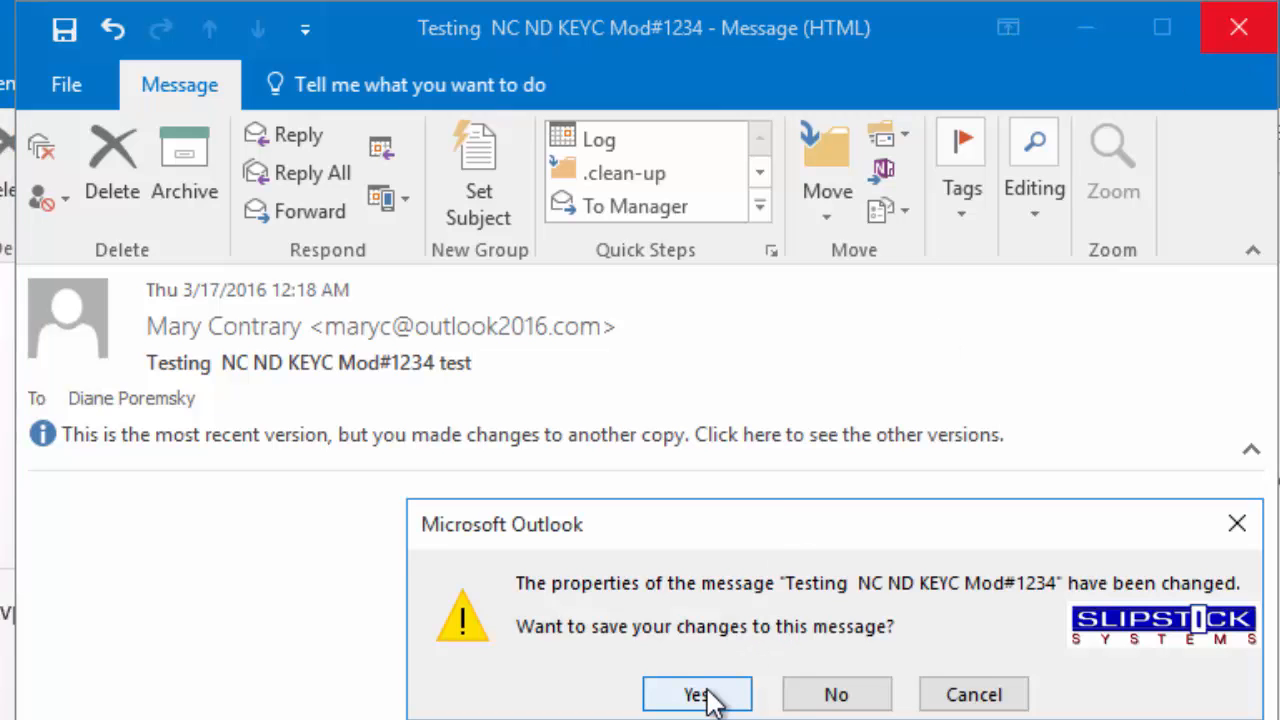
{"action": "left_click", "coordinate": [697, 694]}
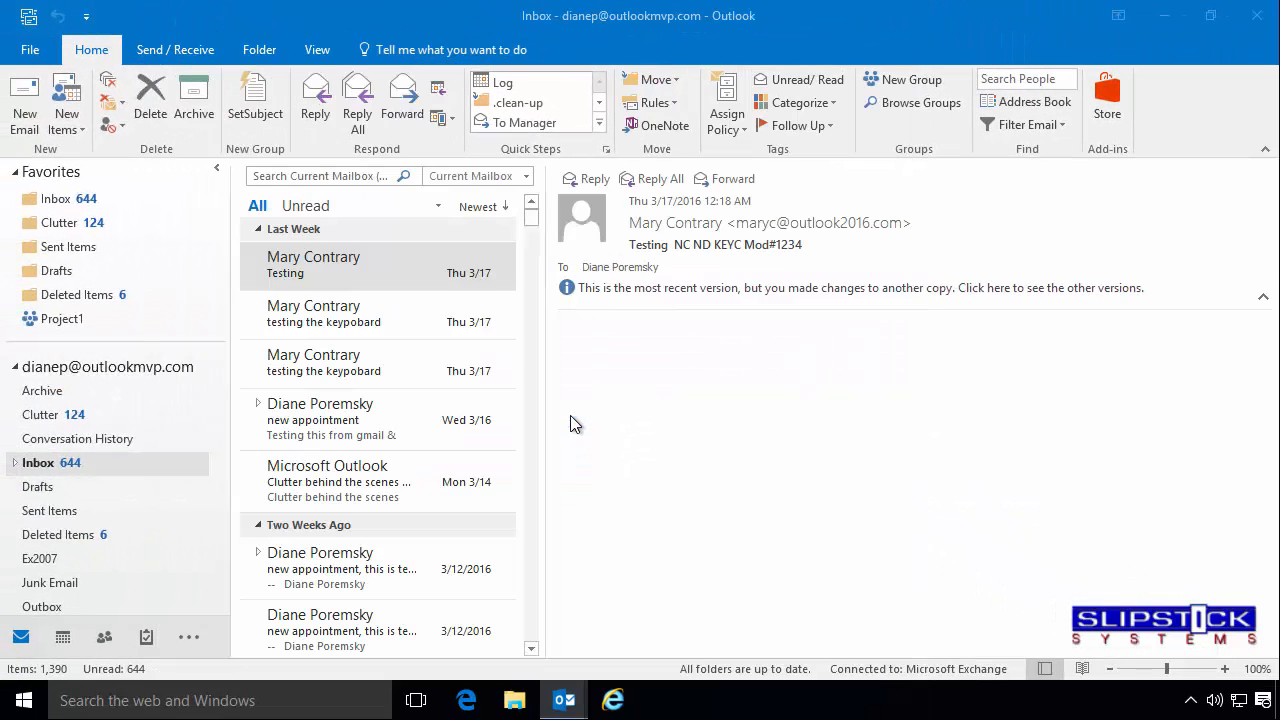